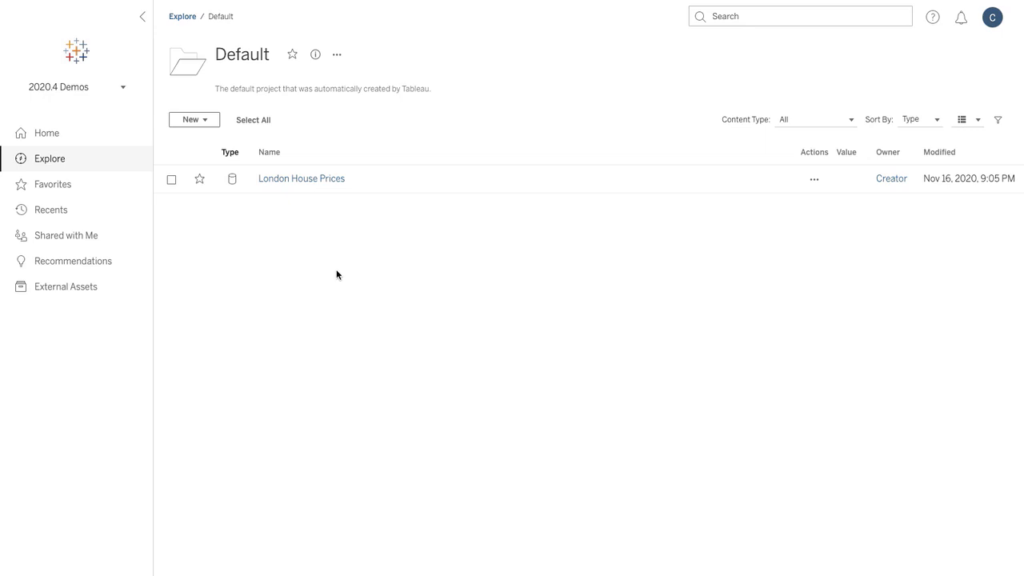
mouse_move(295, 208)
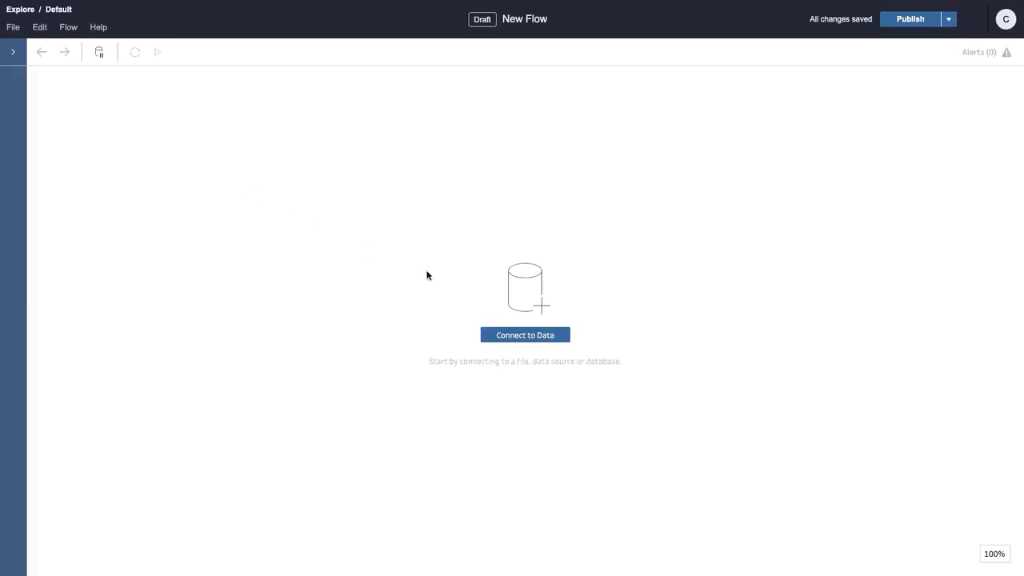
- Begin connecting the new Prep flow to the London House Prices server data source
left_click(524, 335)
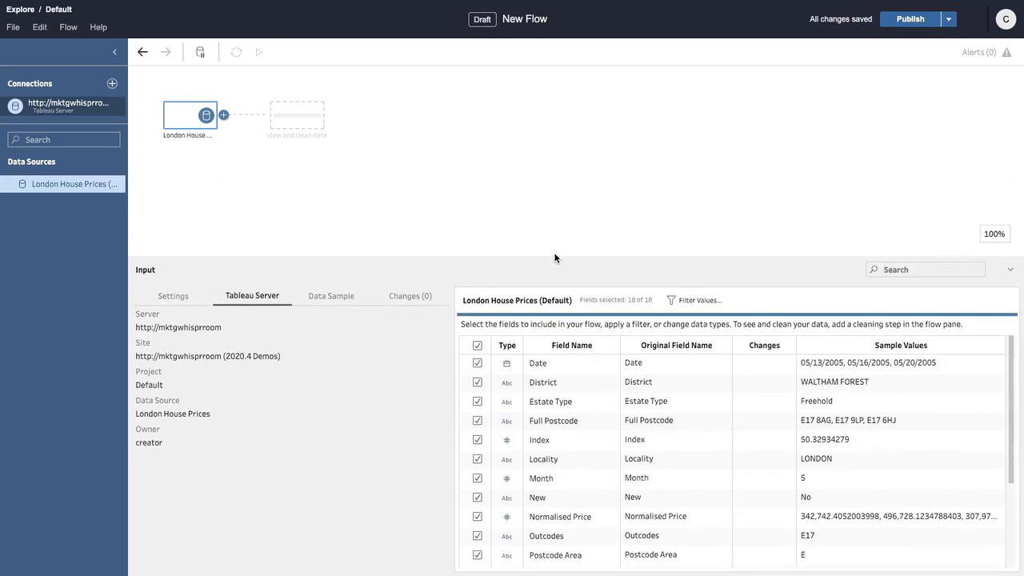
- Add a spatial-file connection and load London_Boroughs.kml into the flow
left_click(108, 84)
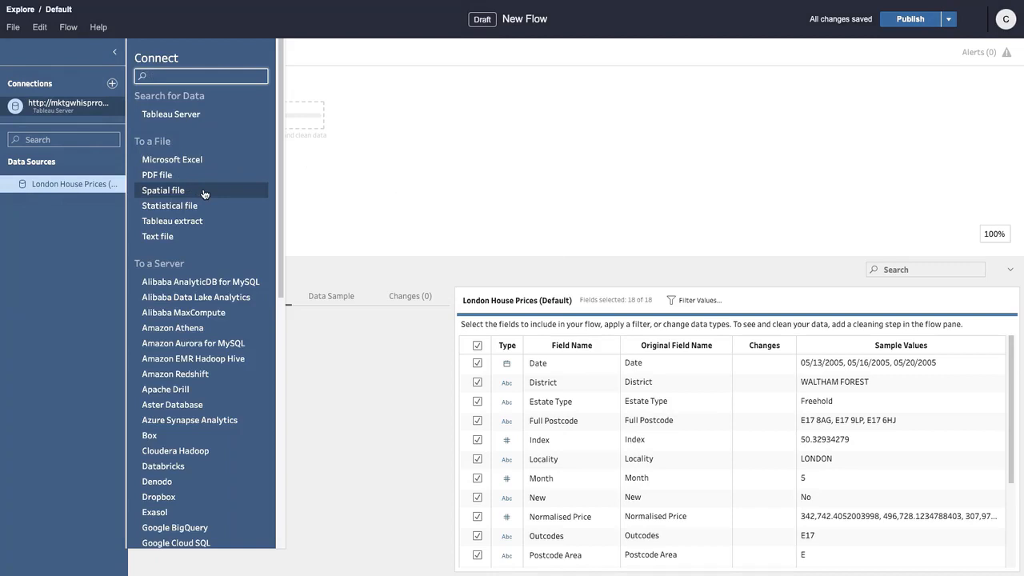
left_click(163, 192)
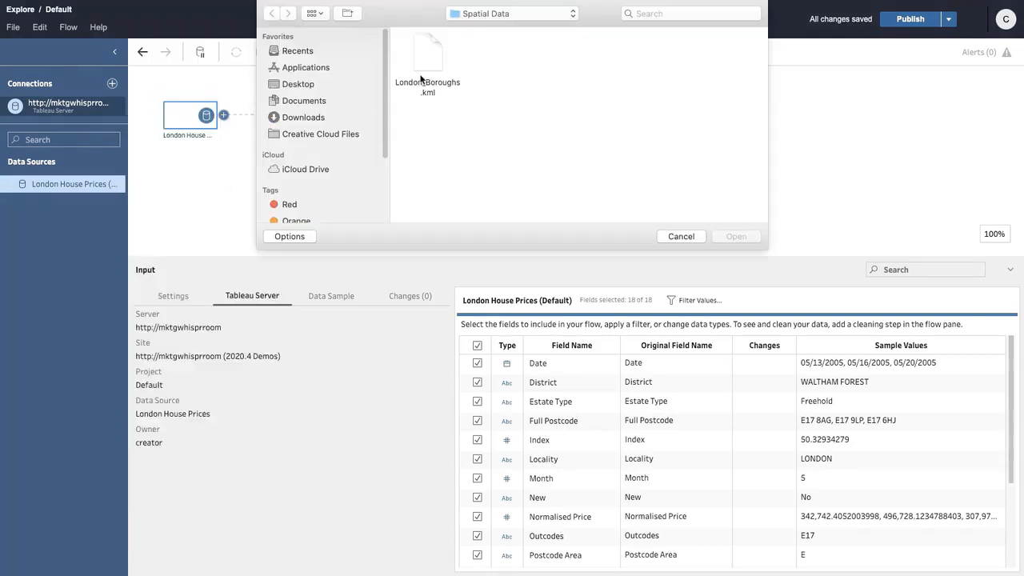
left_click(734, 237)
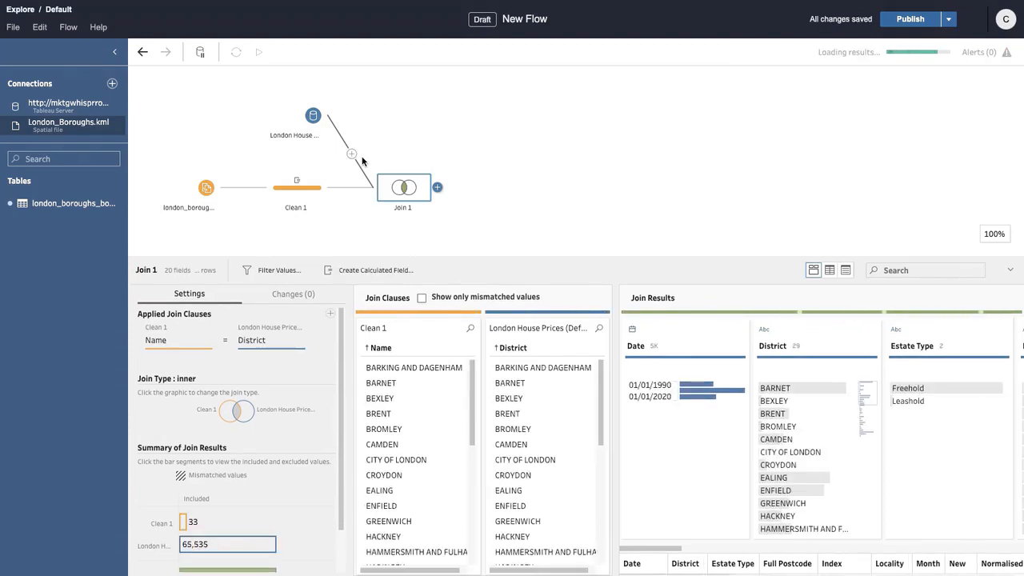
- Add an output step after Join 1 named 'London Districts and House Prices'
left_click(437, 188)
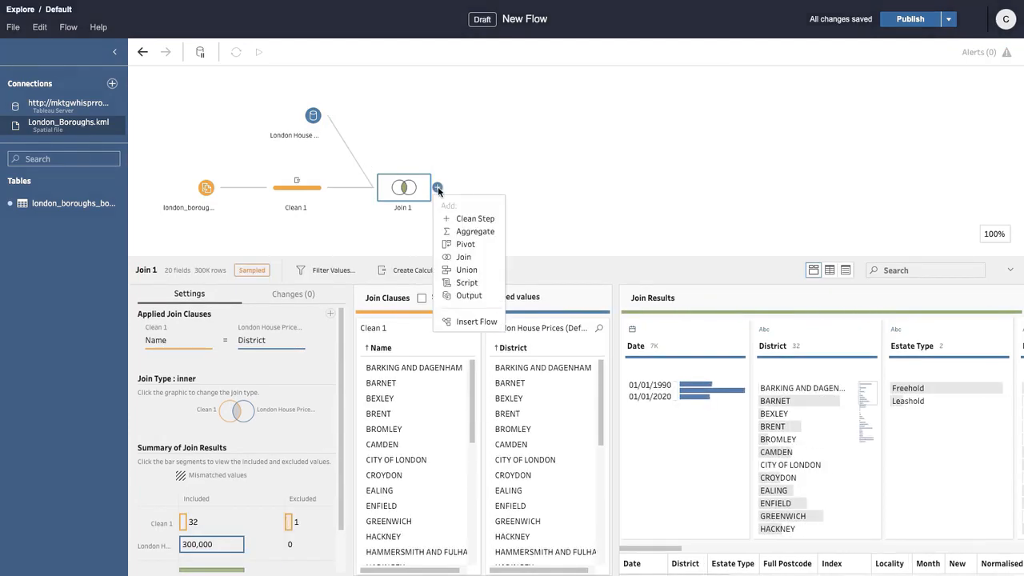
left_click(469, 295)
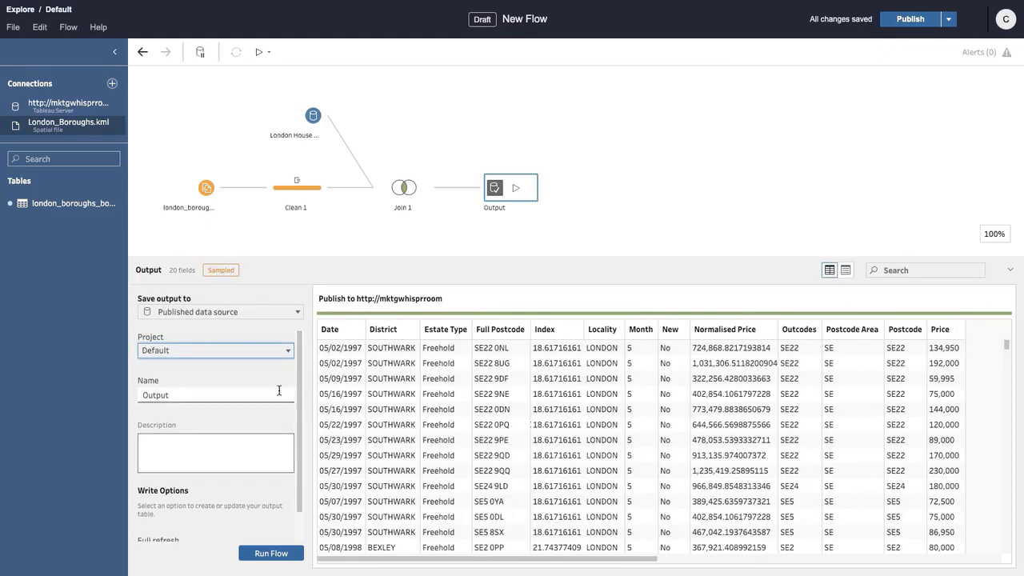
type("London Districts and House Prices")
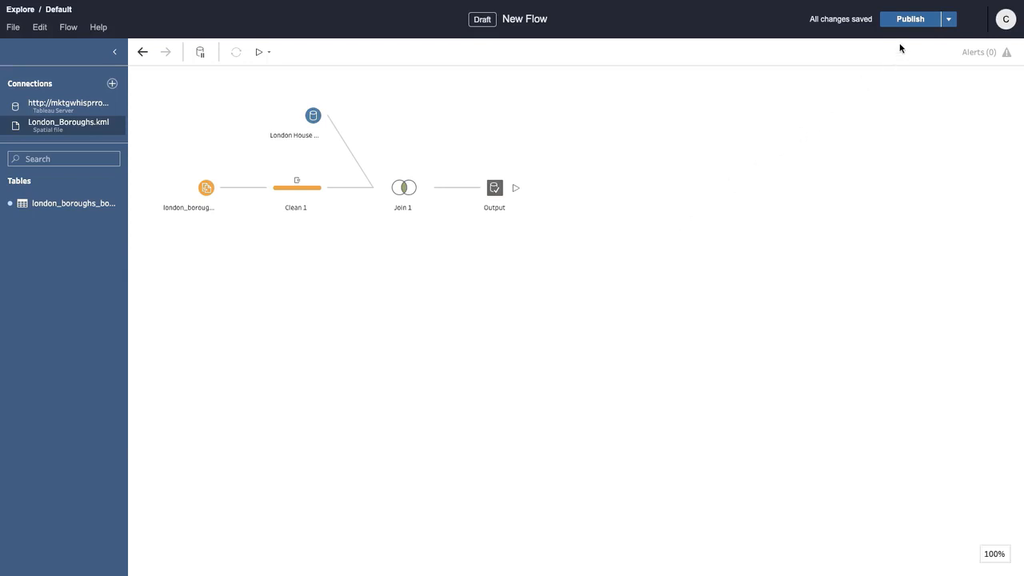
- Publish the flow as 'London Districts and House Prices' to the Default project
left_click(909, 19)
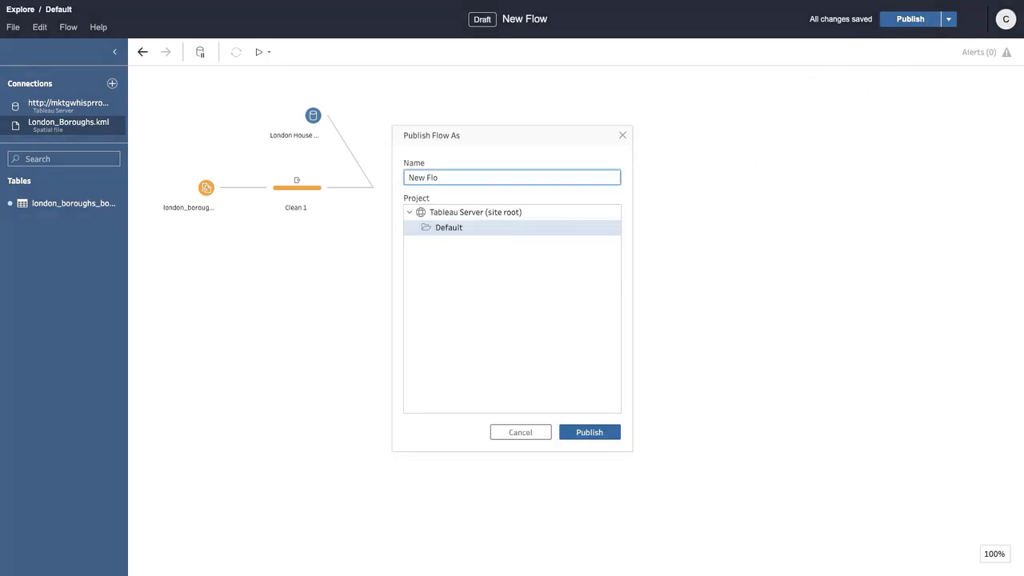
type("London Districts and House Prices")
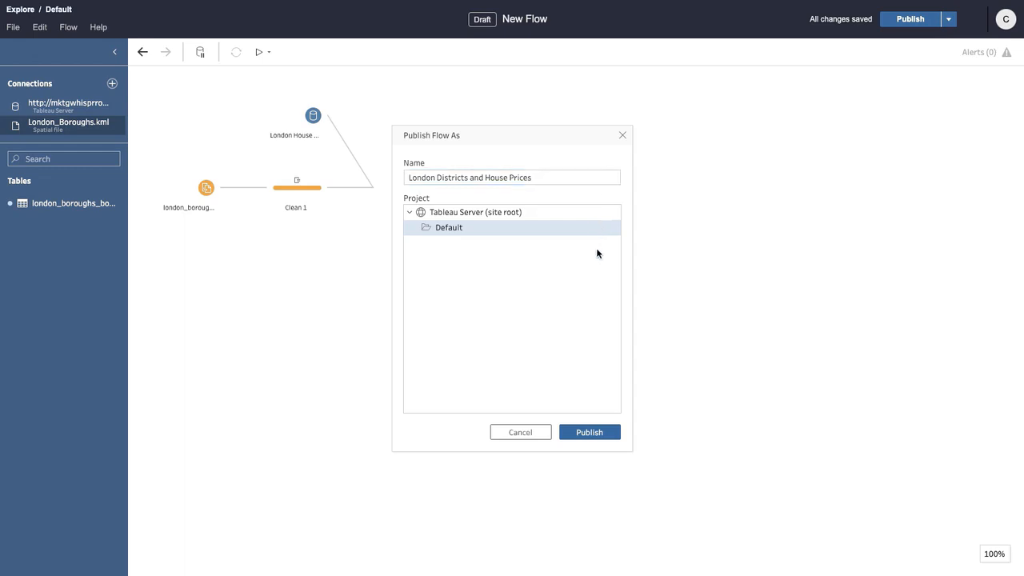
left_click(589, 433)
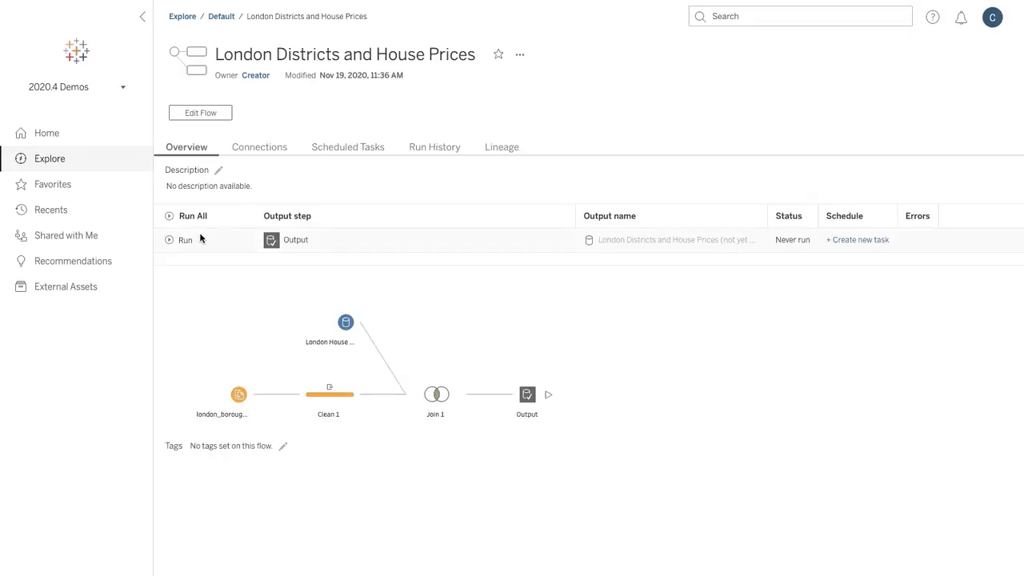
- Run the published flow now, then return to the Explore projects list
left_click(183, 240)
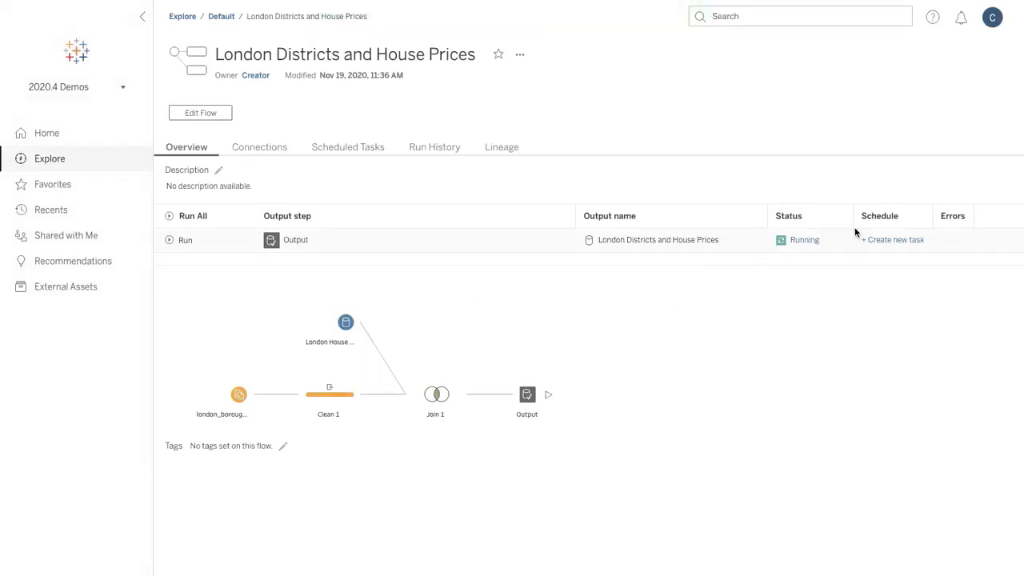
left_click(50, 159)
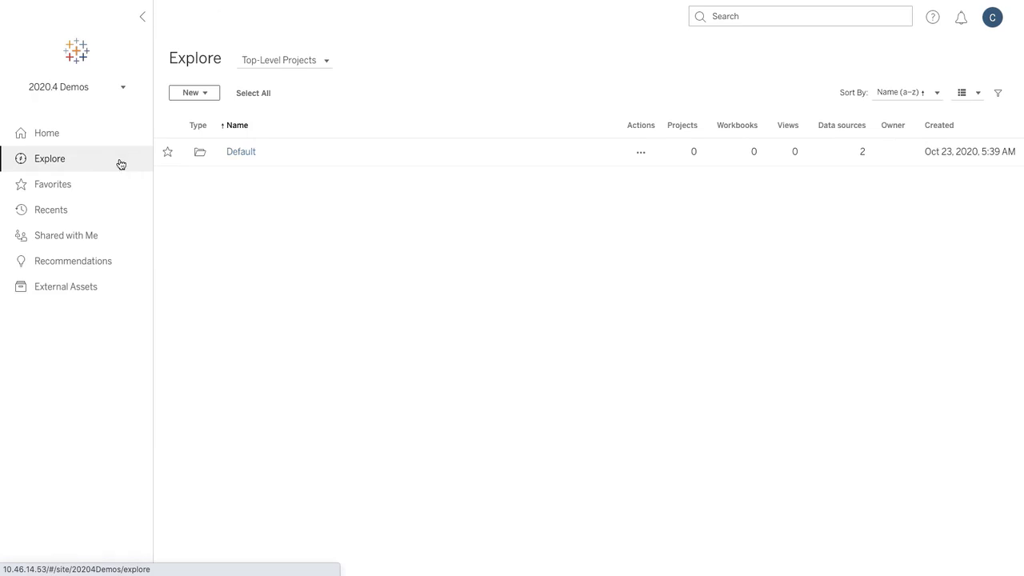
left_click(234, 150)
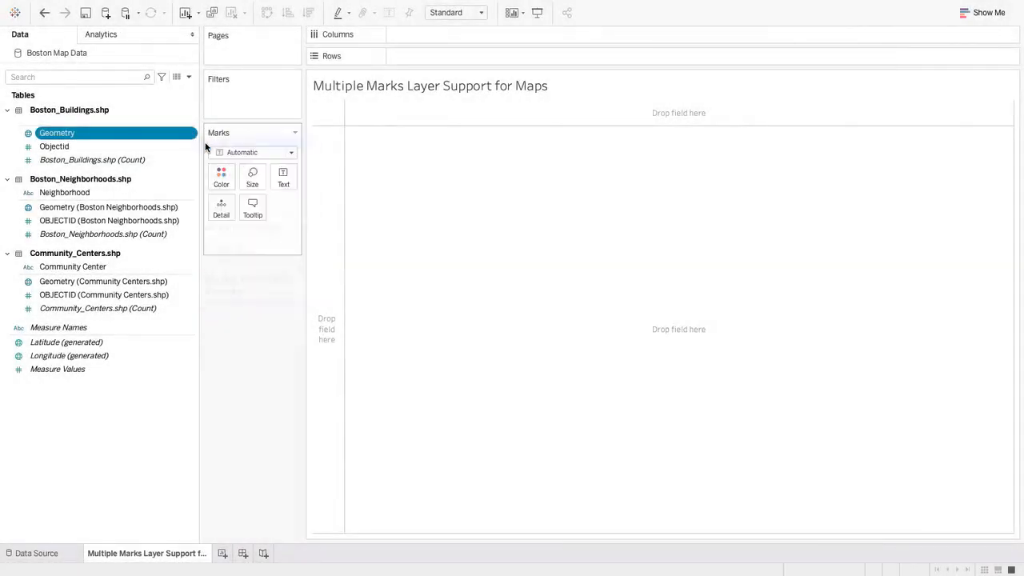
- Plot the Boston geometry on a map and colour neighborhood areas by Neighborhood
double_click(58, 133)
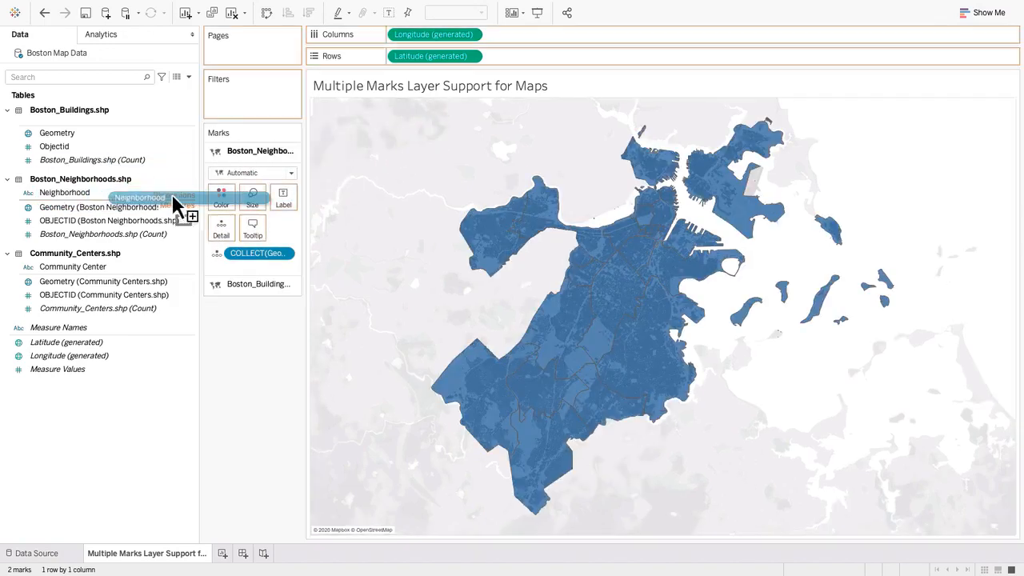
left_click_drag(140, 198, 220, 198)
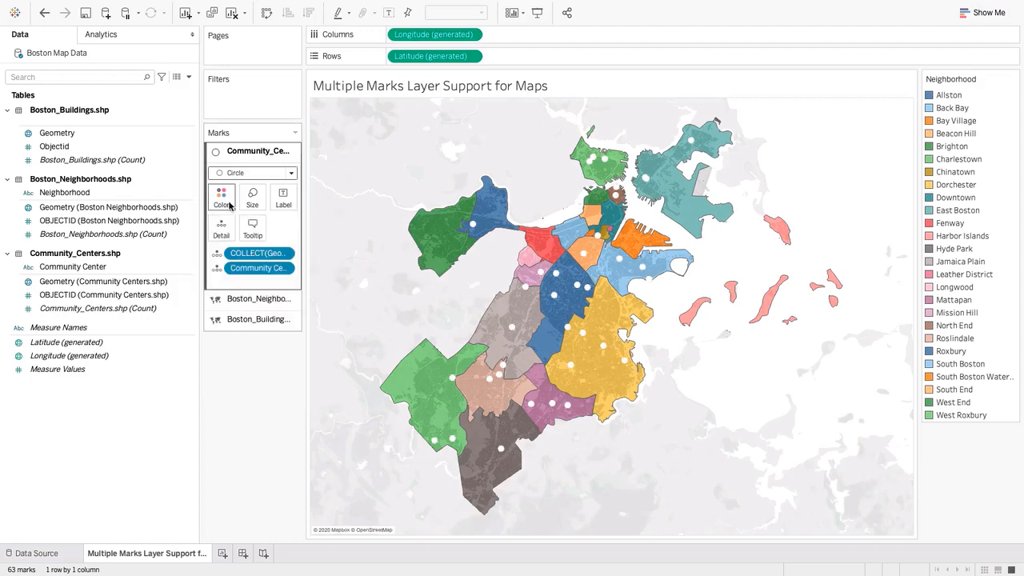
mouse_move(472, 227)
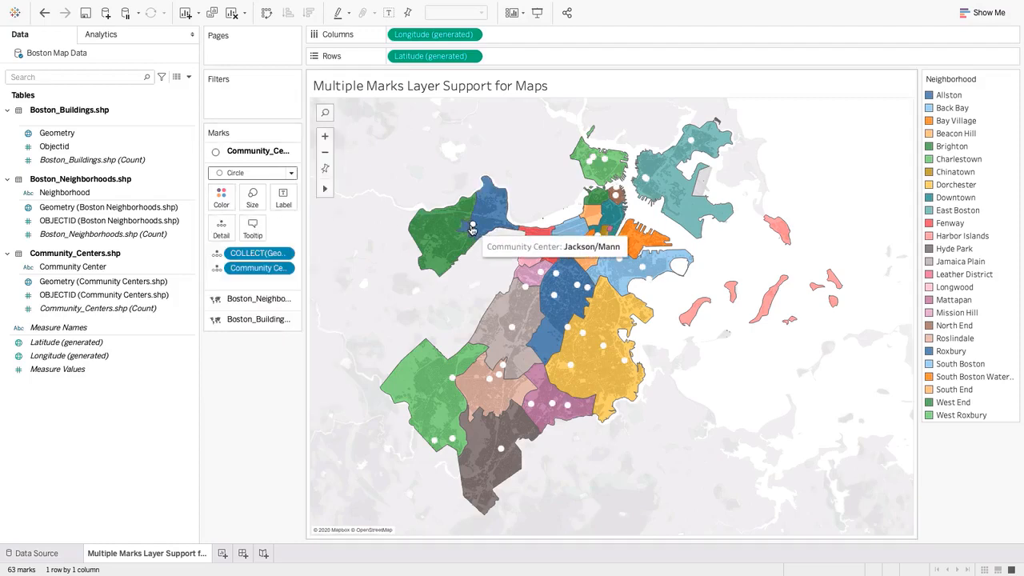
- Move Boston_Buildings above Boston_Neighborhoods and disable selection on that layer
left_click(291, 320)
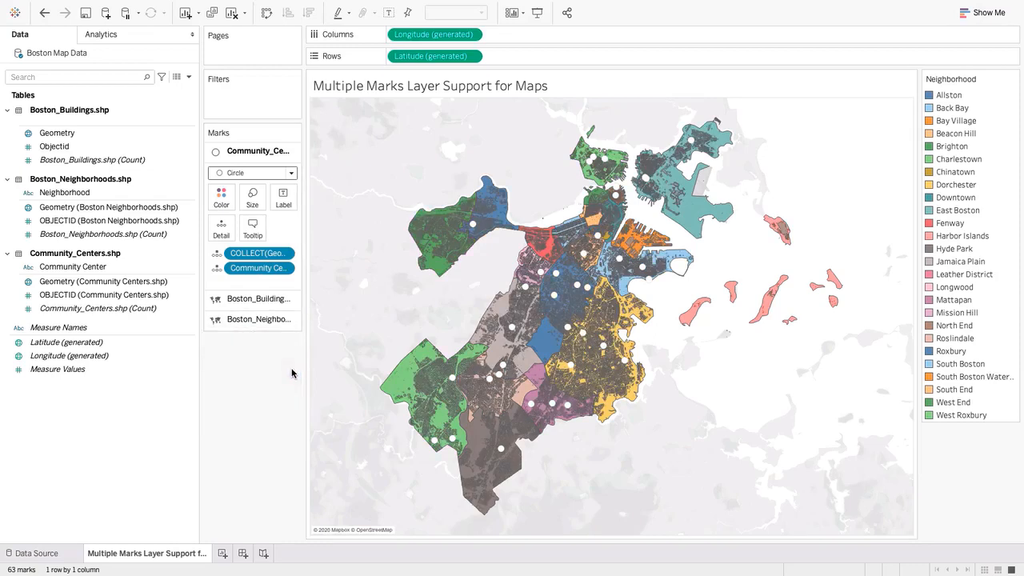
left_click(292, 300)
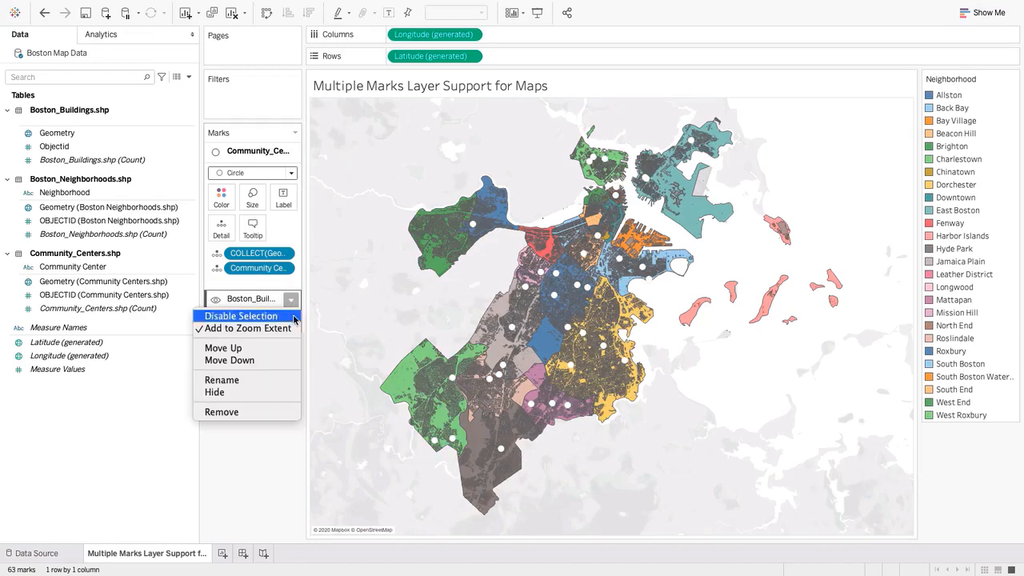
left_click(240, 316)
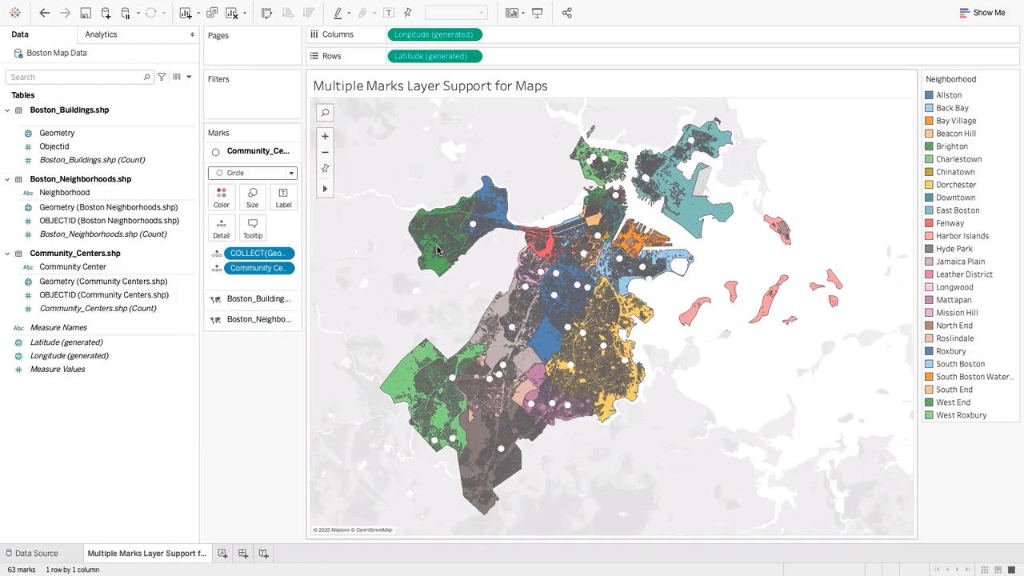
- Adjust further marks-layer options and move on to the server performance dashboard
left_click(472, 224)
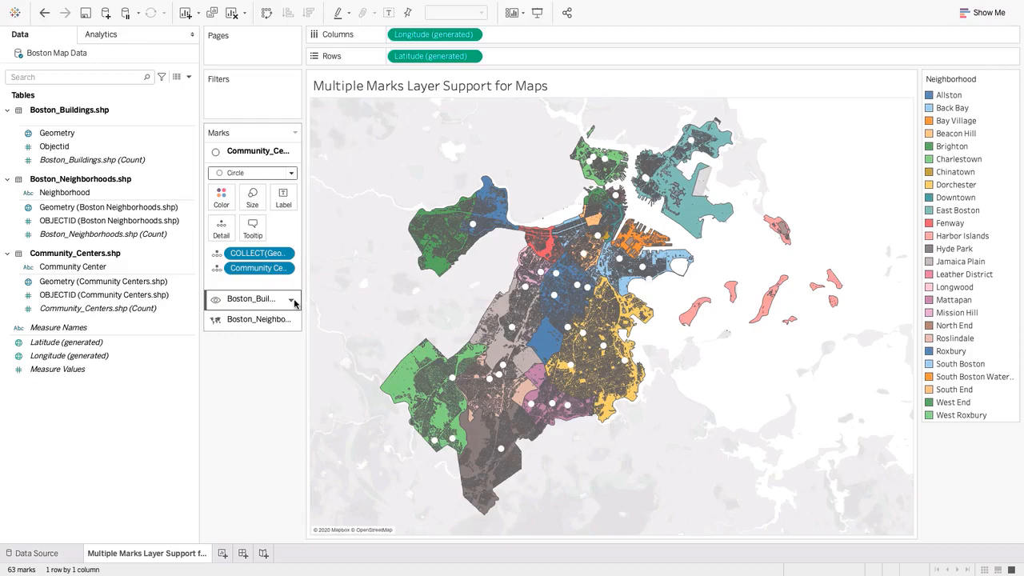
left_click(293, 320)
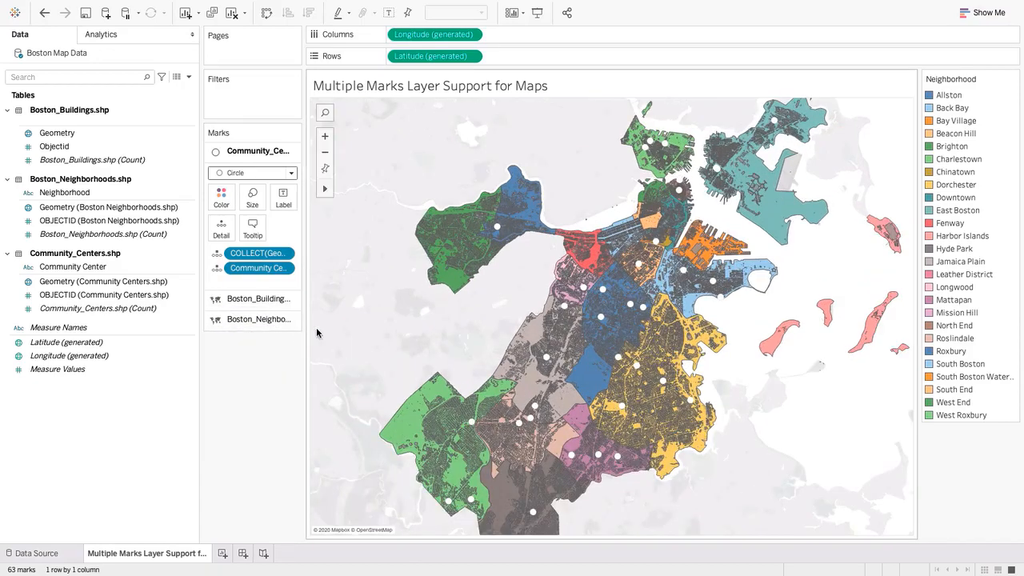
left_click(325, 136)
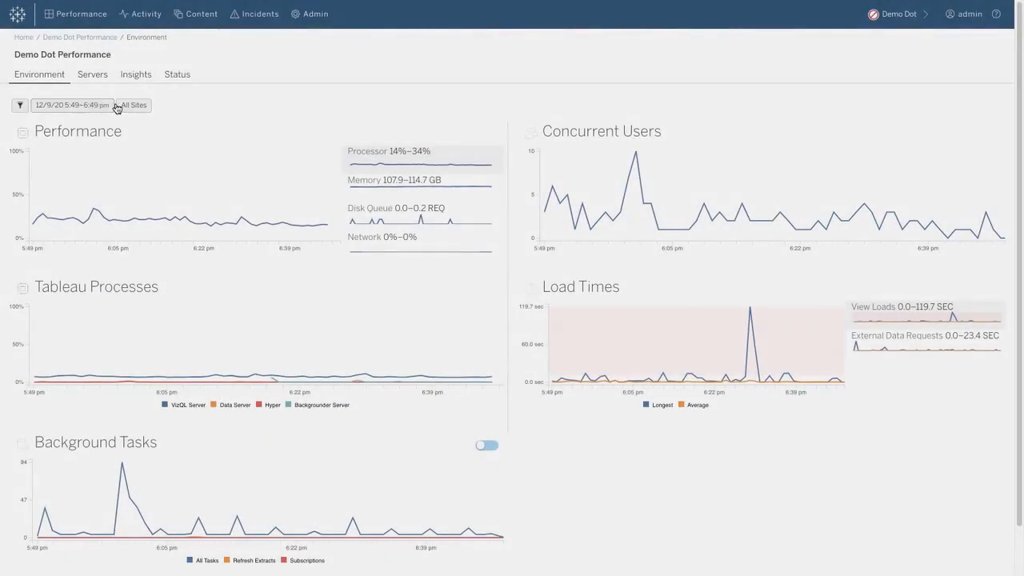
- Toggle Background Tasks to summary figures with the duration distribution chart
left_click(75, 106)
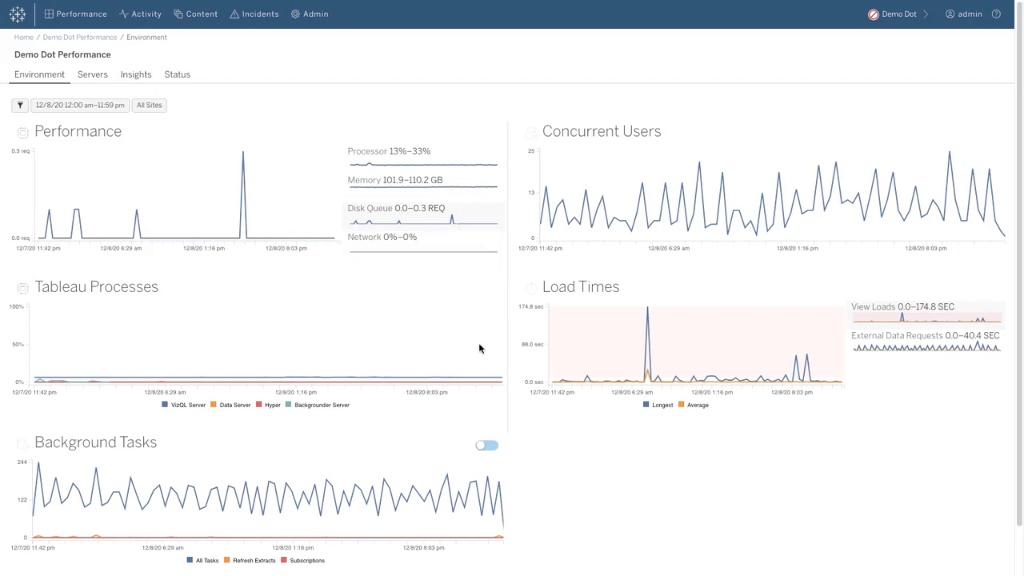
left_click(487, 445)
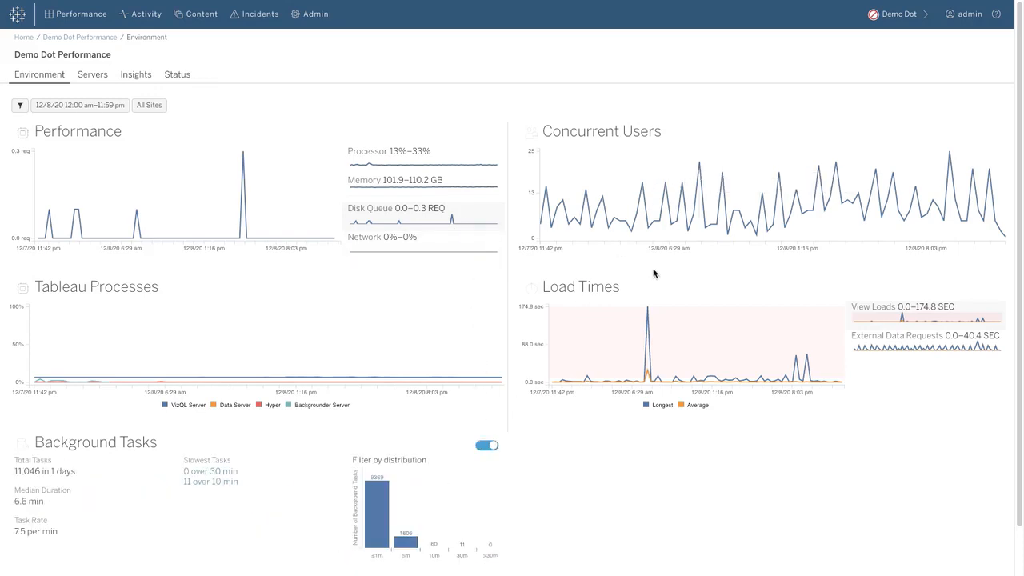
mouse_move(845, 336)
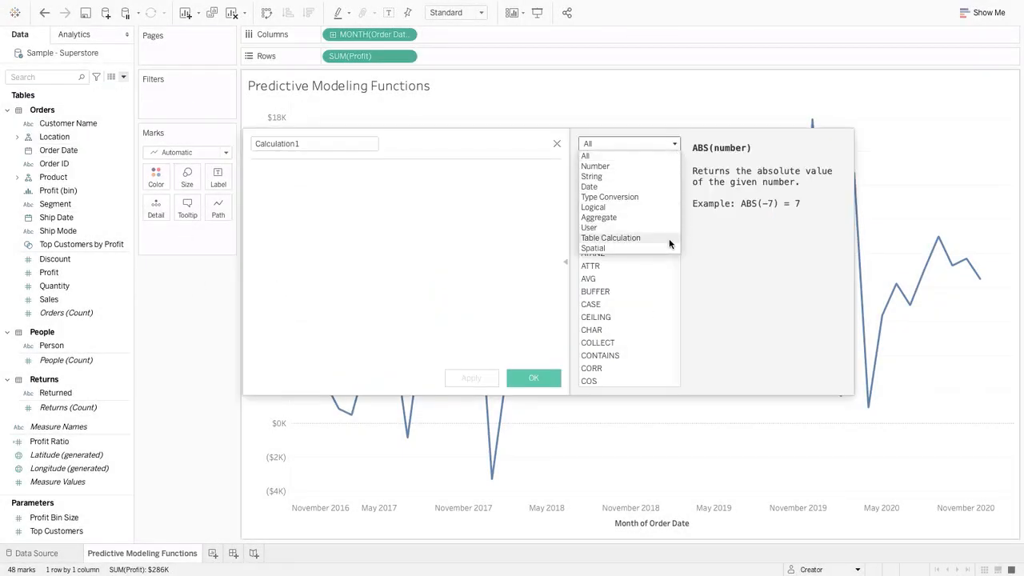
- Filter functions to Table Calculation and save the MODEL_QUANTILE profit-by-month calculation
left_click(612, 237)
type("Model Quantile (rl)")
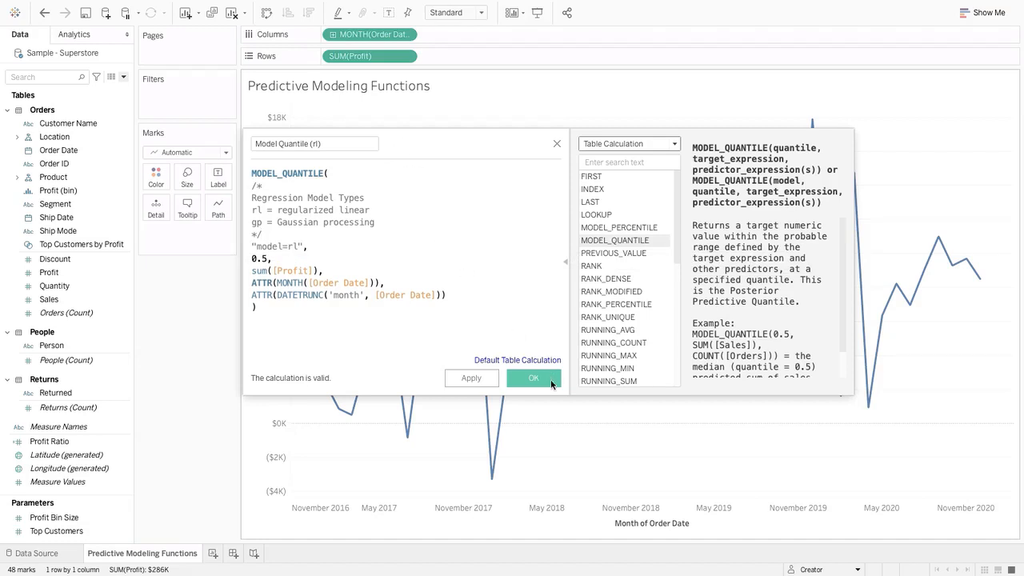
left_click(535, 378)
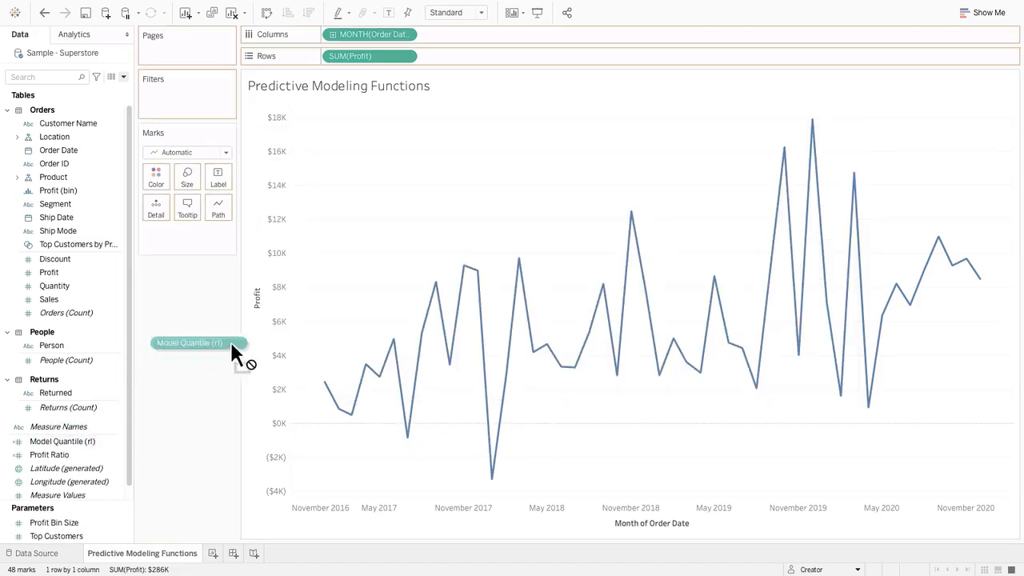
- Add Model Quantile to the Profit axis as Measure Values and move to a new sheet
left_click_drag(189, 342, 370, 56)
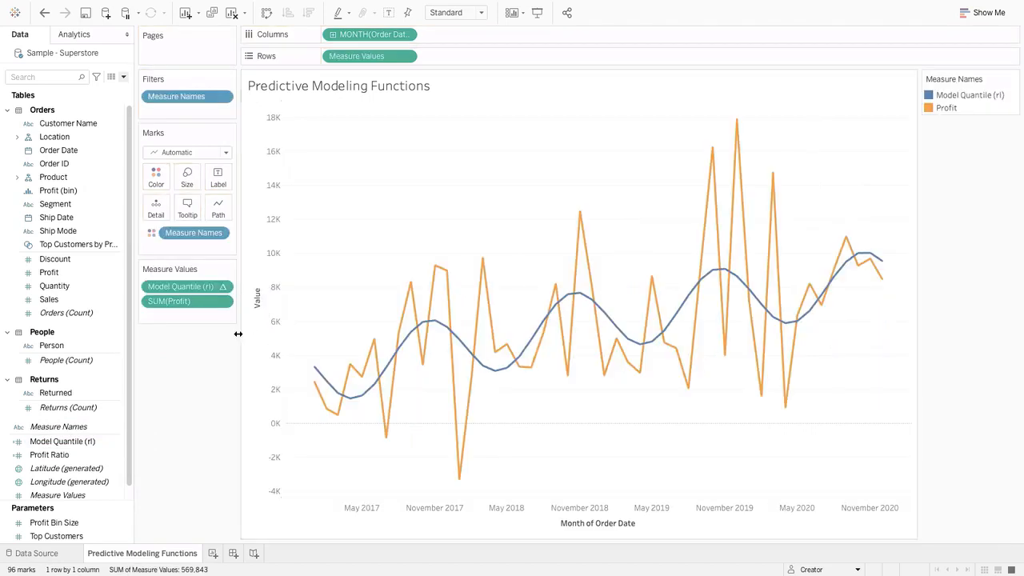
mouse_move(410, 43)
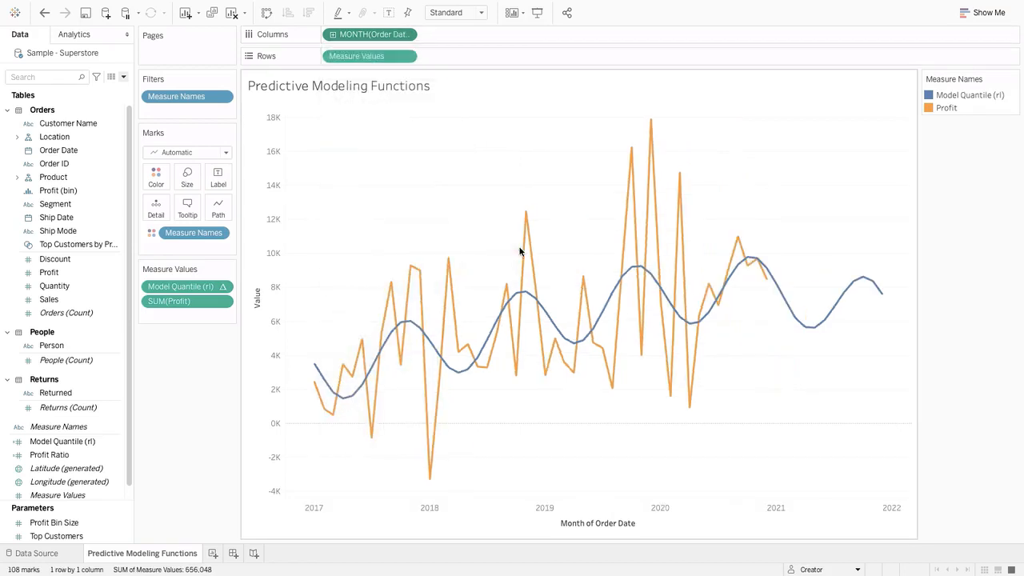
mouse_move(836, 308)
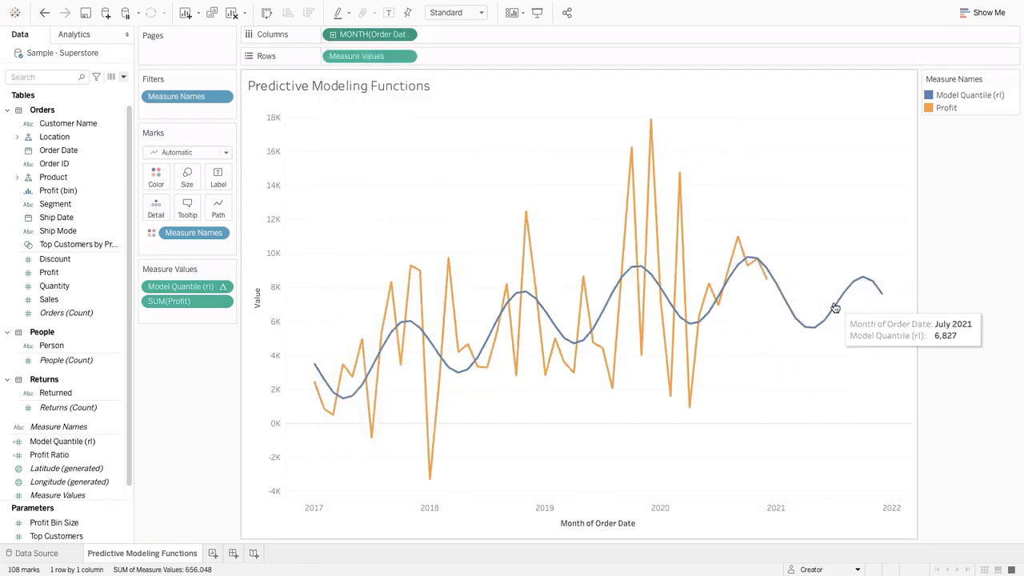
mouse_move(881, 296)
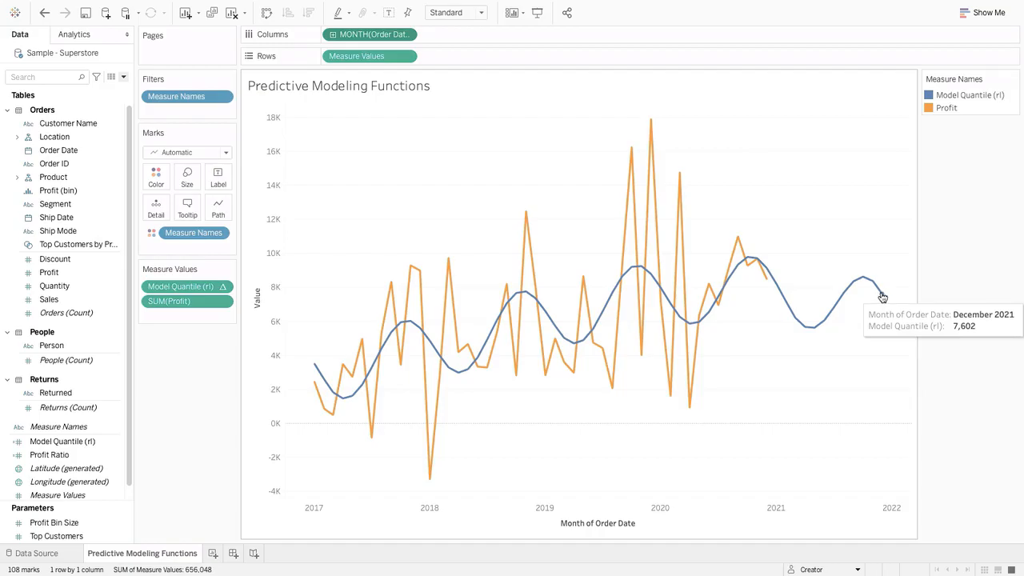
left_click(35, 554)
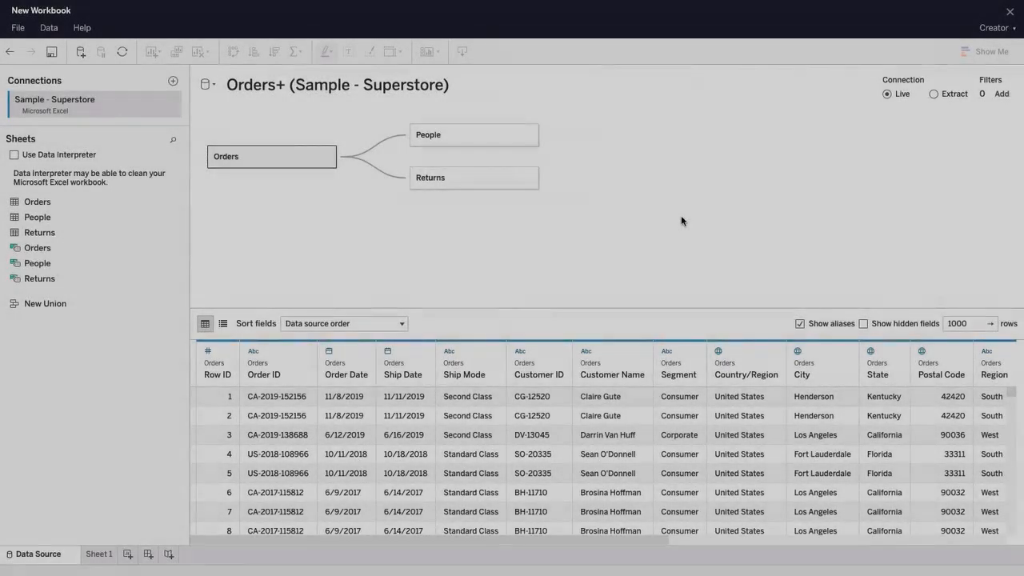
- Switch the Superstore connection to Extract and list Customer Name on the Create Fixed Sets sheet
left_click(868, 90)
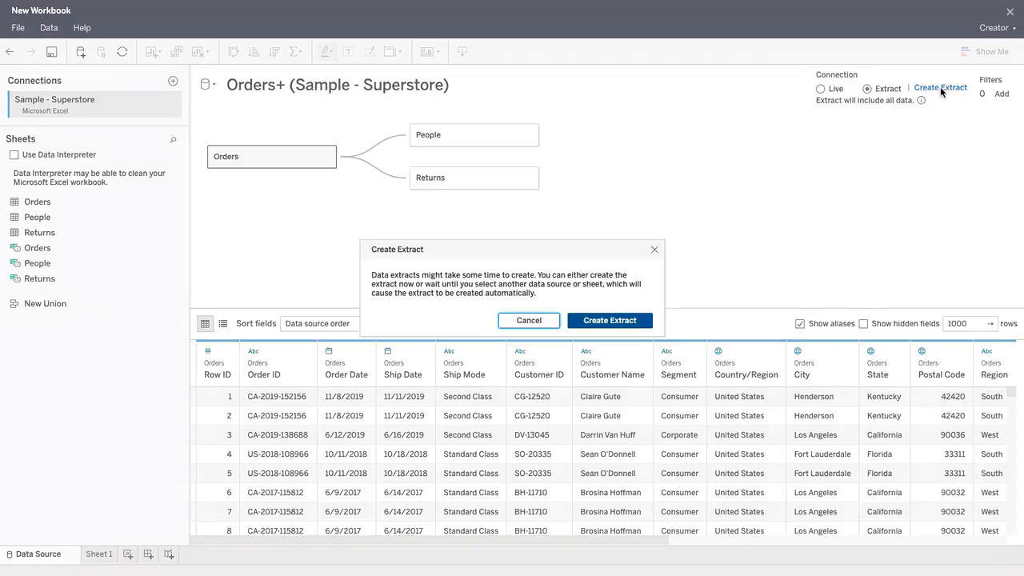
left_click(610, 320)
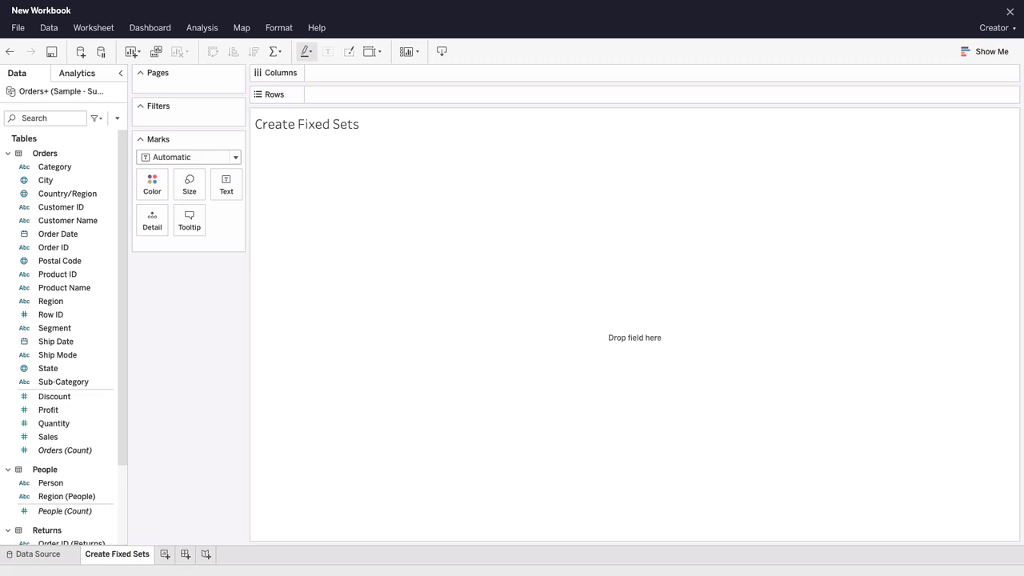
left_click(57, 233)
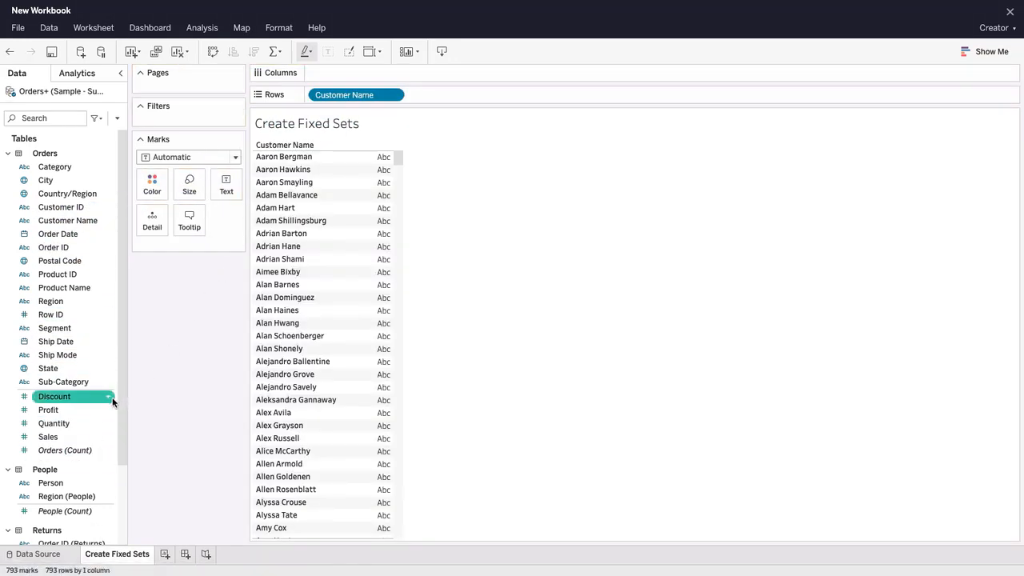
- Chart SUM(Profit) per Customer Name as bars and select the five most profitable customers
left_click_drag(48, 409, 355, 74)
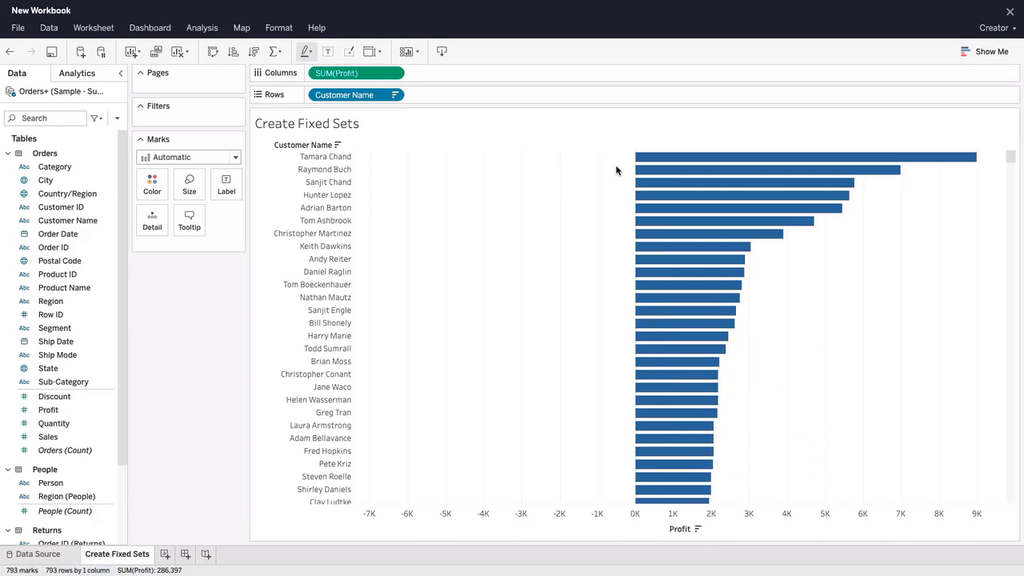
left_click_drag(616, 169, 870, 215)
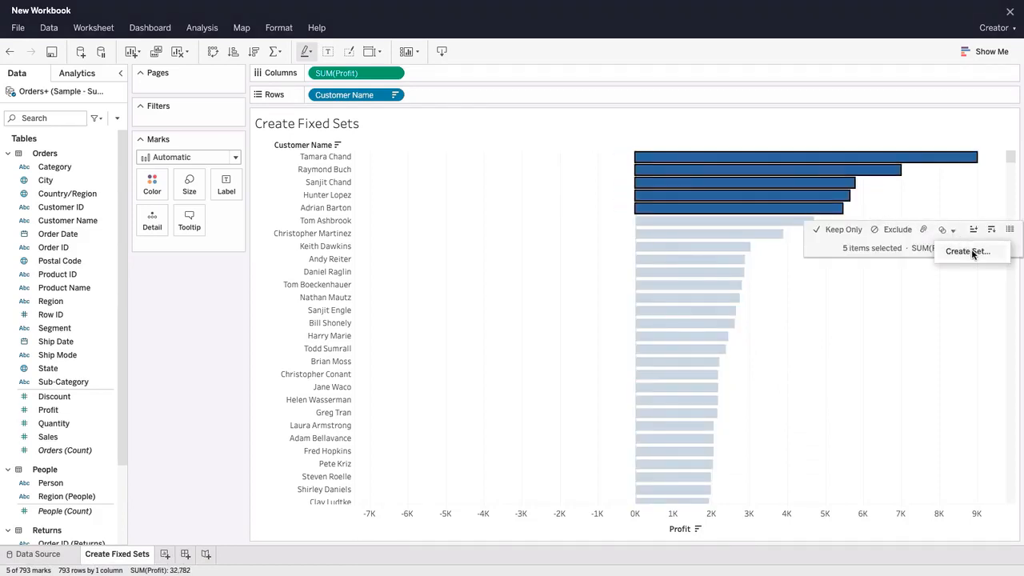
- Create a set from the selection named 'Top Customers by Profit'
left_click(968, 251)
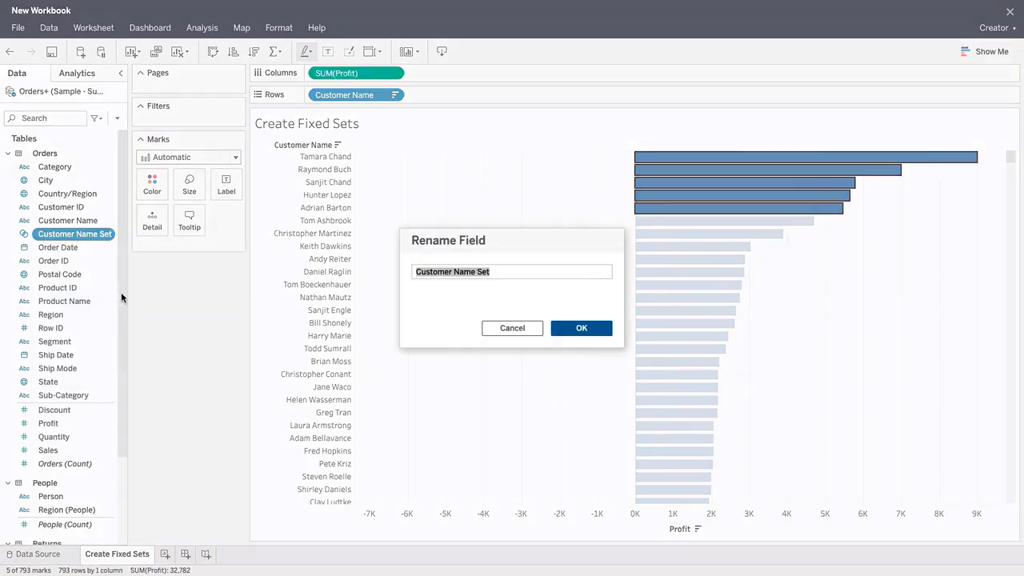
type("Top Customers by Profit")
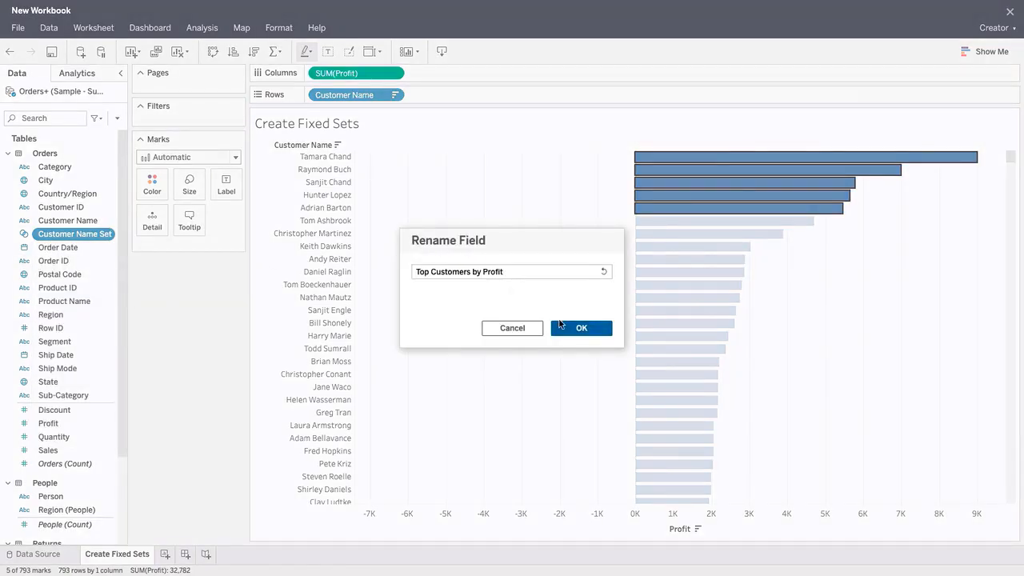
left_click(582, 328)
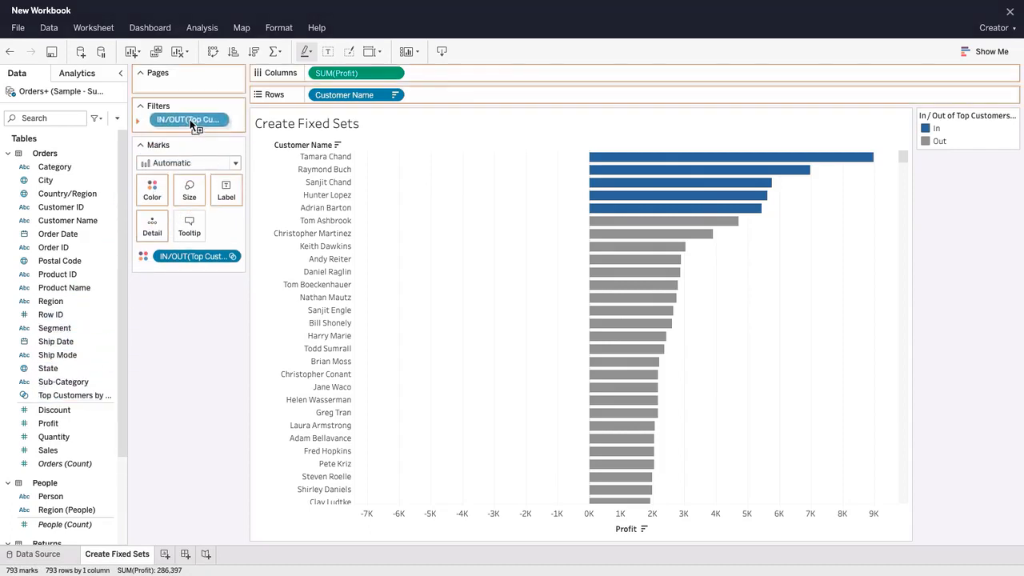
- Review the In/Out set filter settings and close the dialog unchanged
left_click(189, 119)
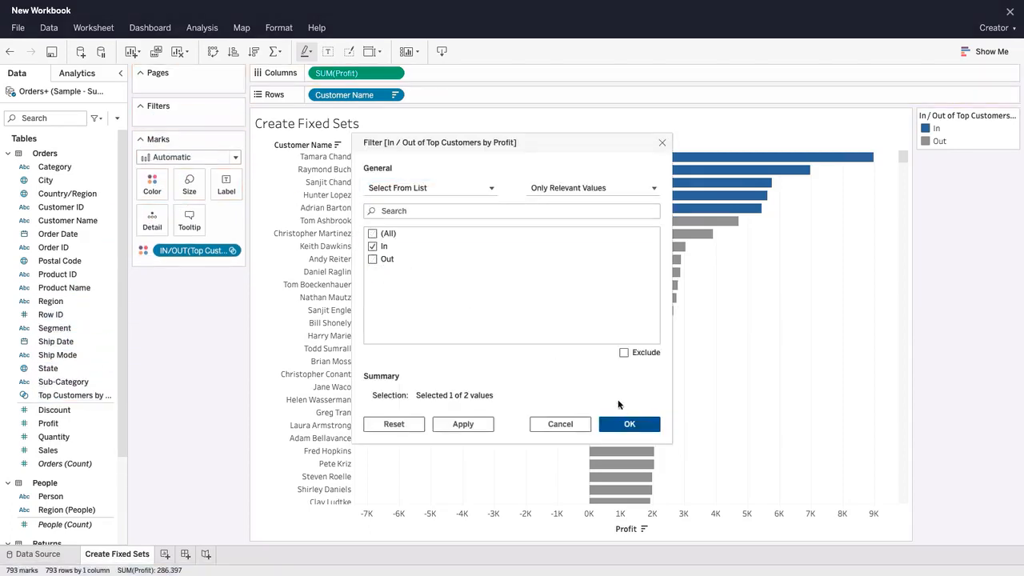
left_click(629, 424)
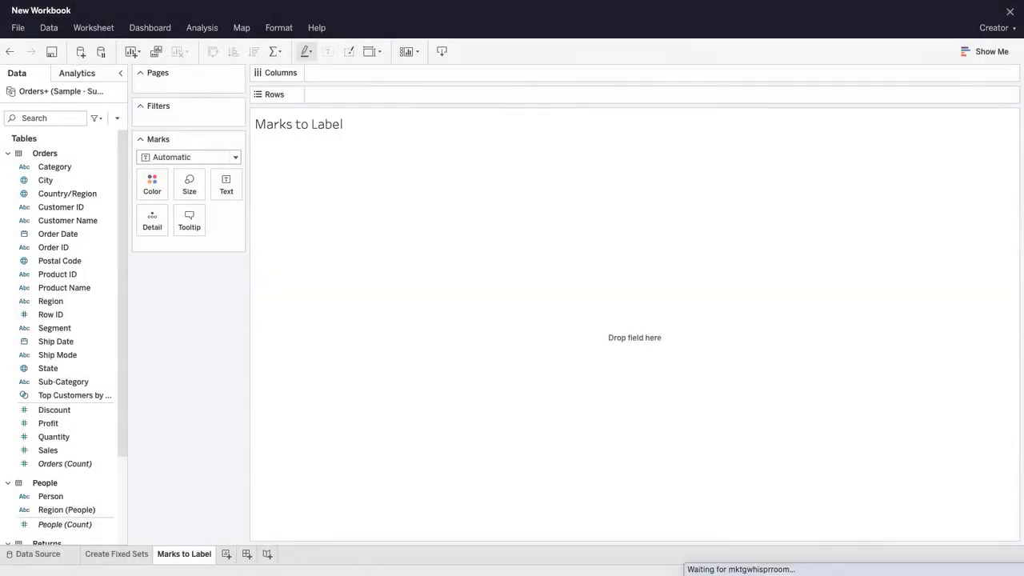
- Chart quarterly profit by Order Date with Category on Color and label only highlighted marks
left_click_drag(48, 422, 352, 96)
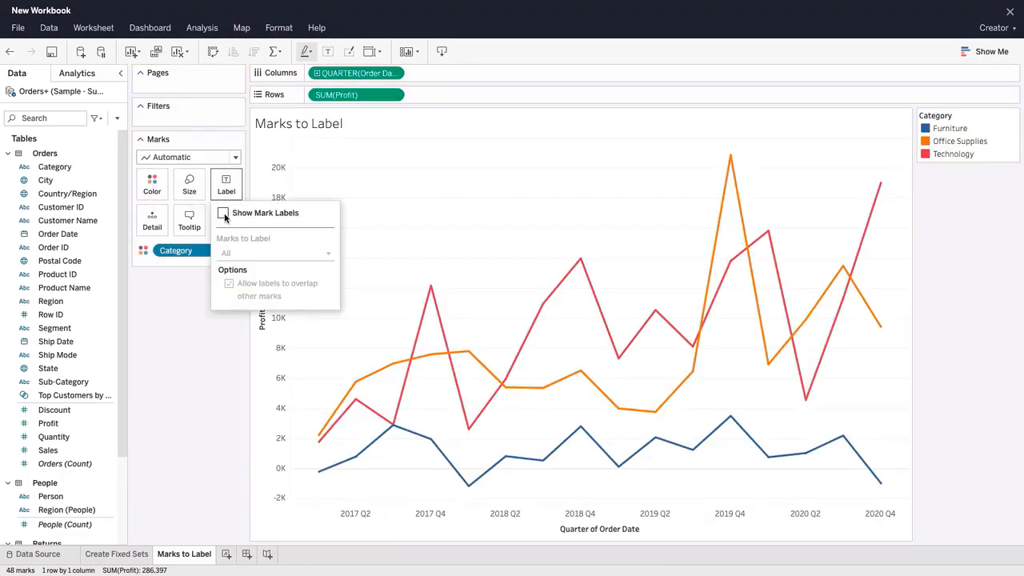
left_click(224, 213)
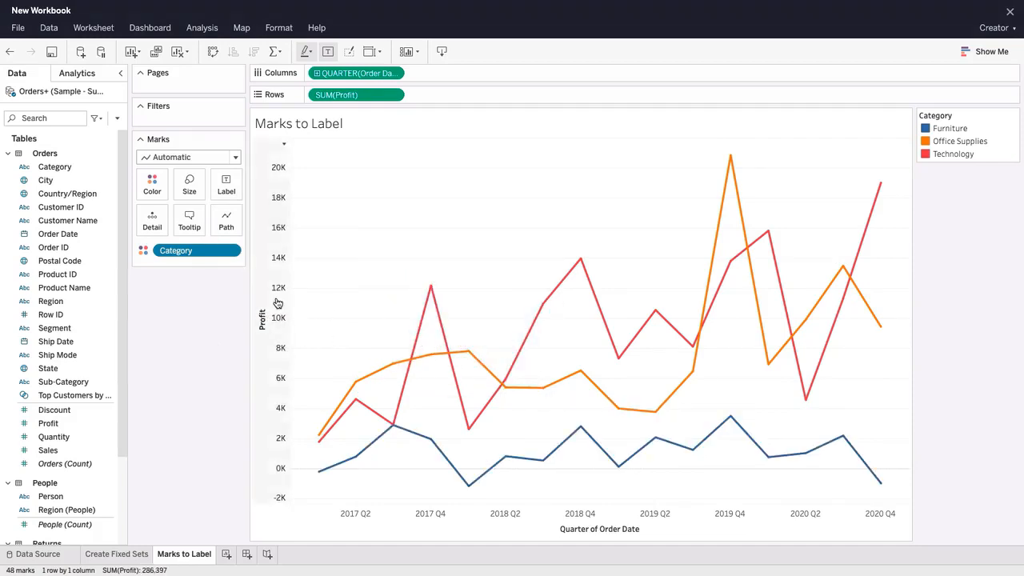
left_click(225, 184)
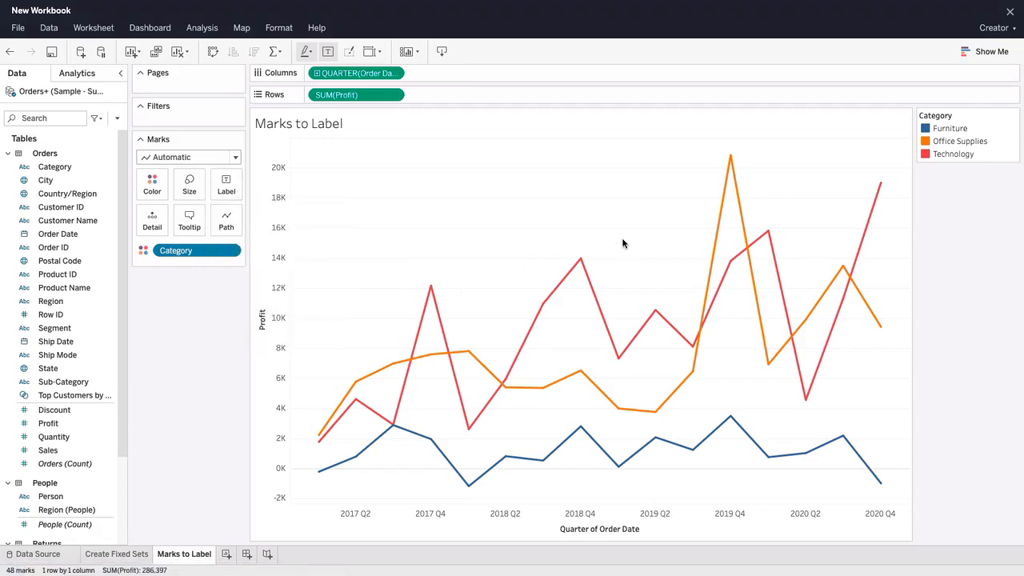
left_click(961, 141)
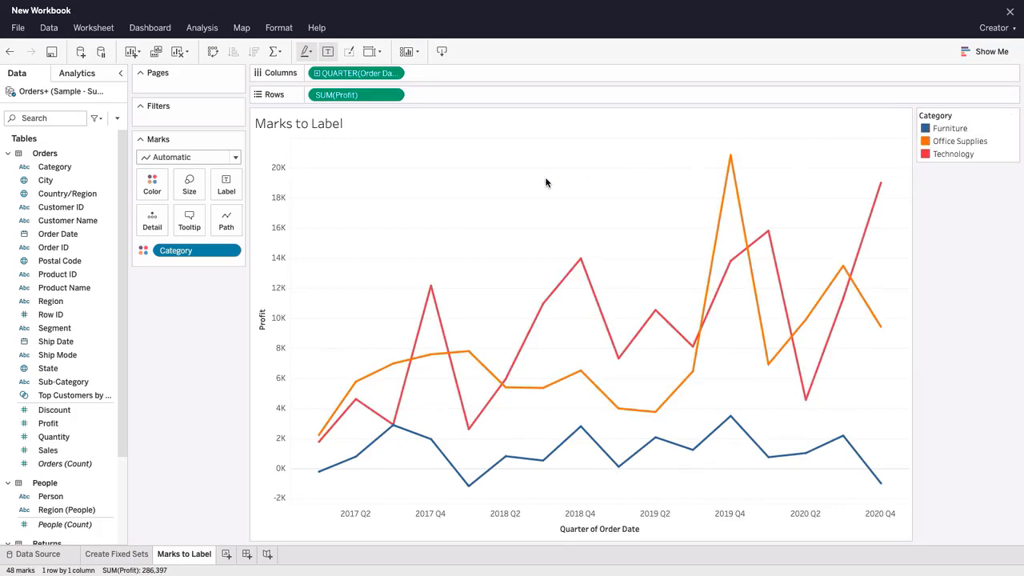
left_click(226, 184)
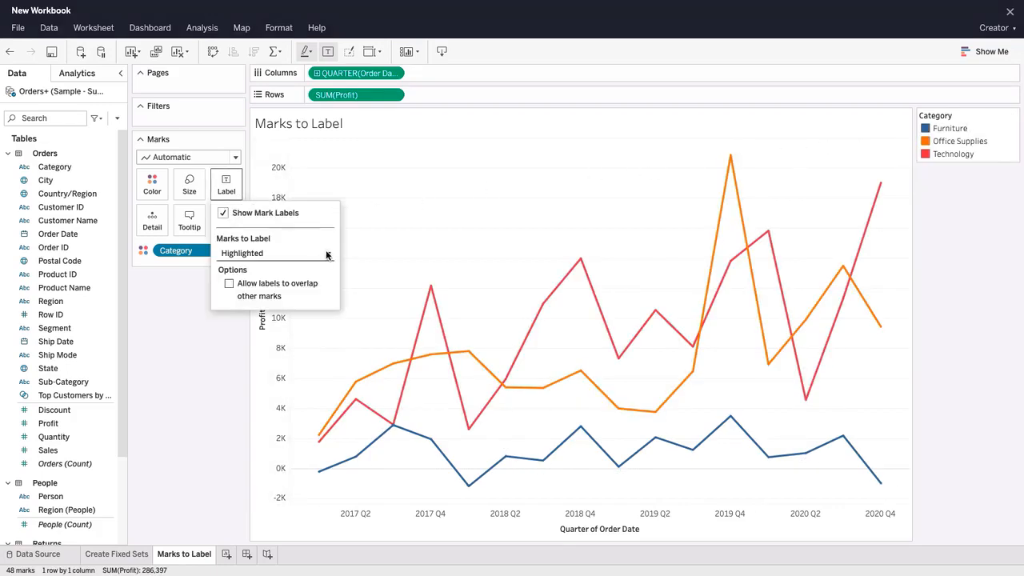
- Try Min/Max and Line Ends labels, then label each line's most recent value
left_click(275, 253)
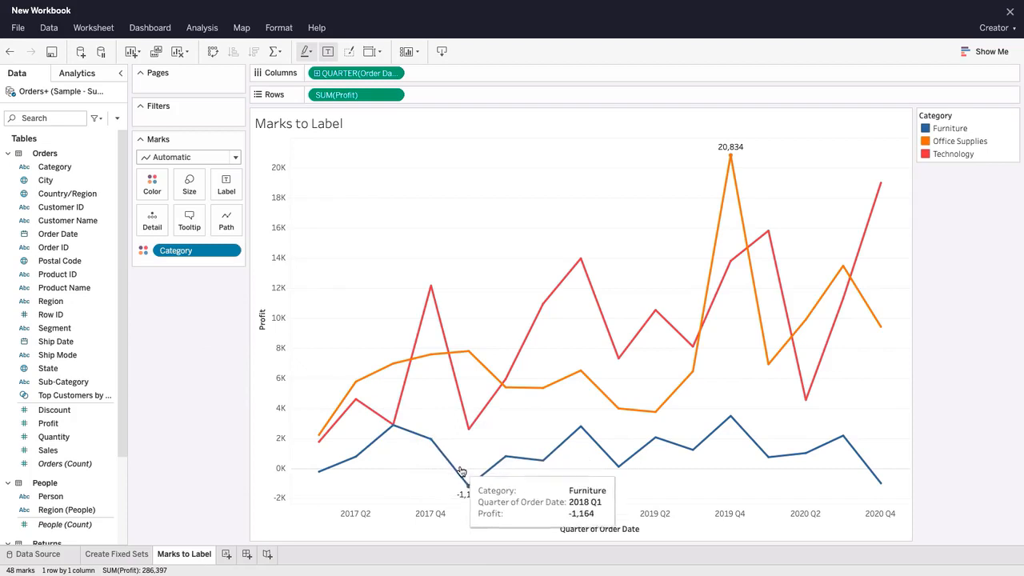
mouse_move(717, 173)
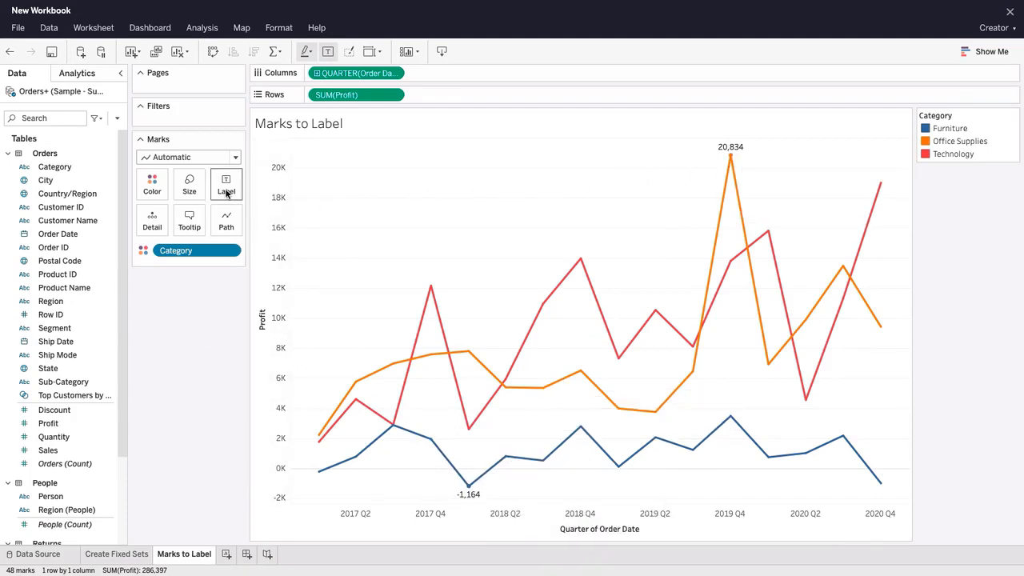
left_click(226, 184)
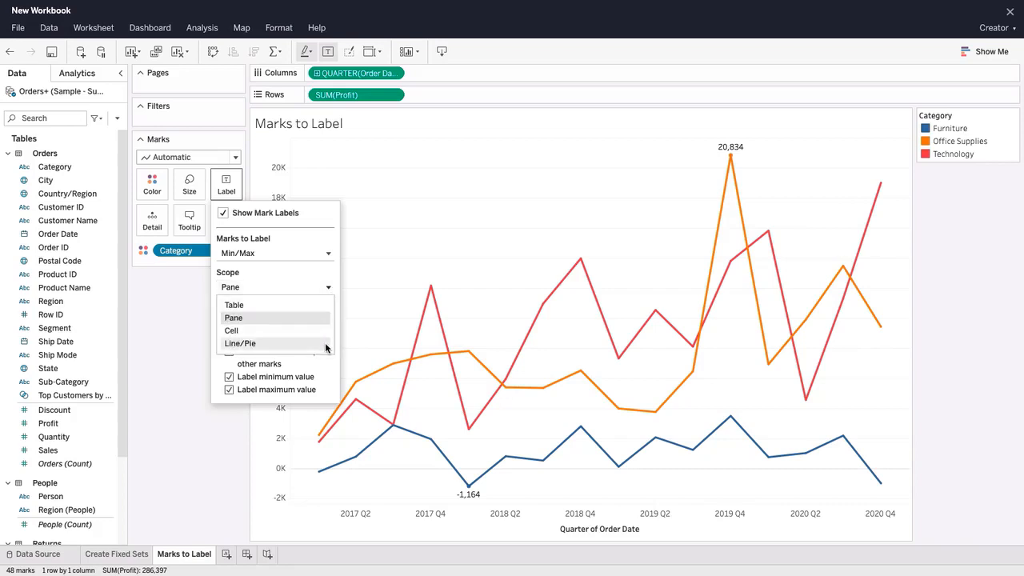
left_click(241, 343)
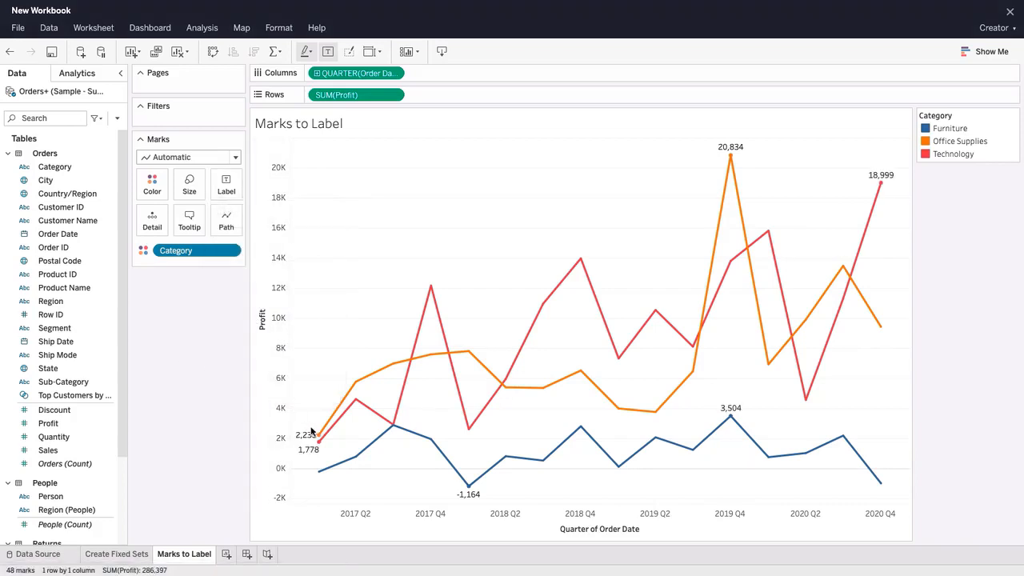
mouse_move(783, 165)
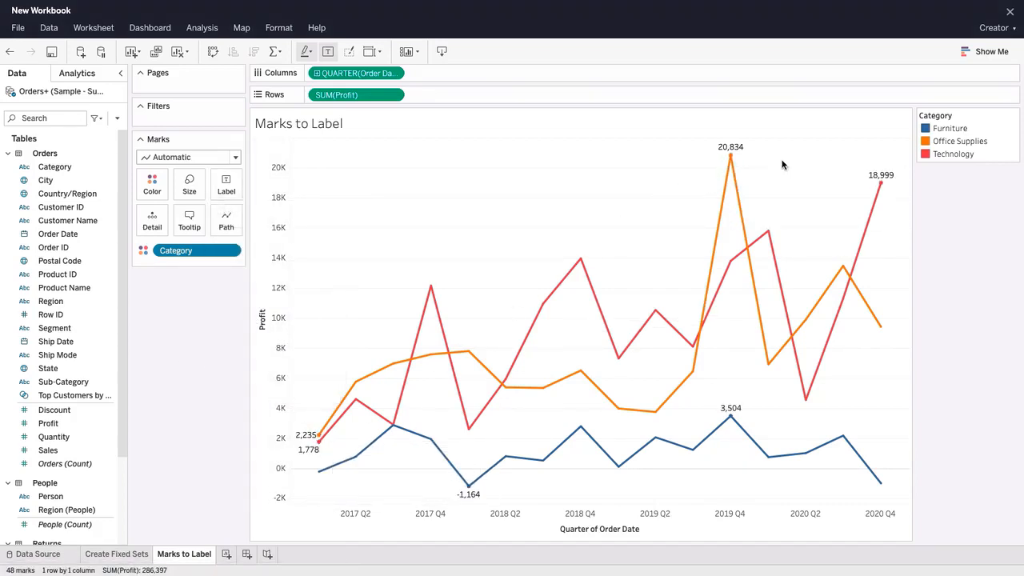
left_click(226, 184)
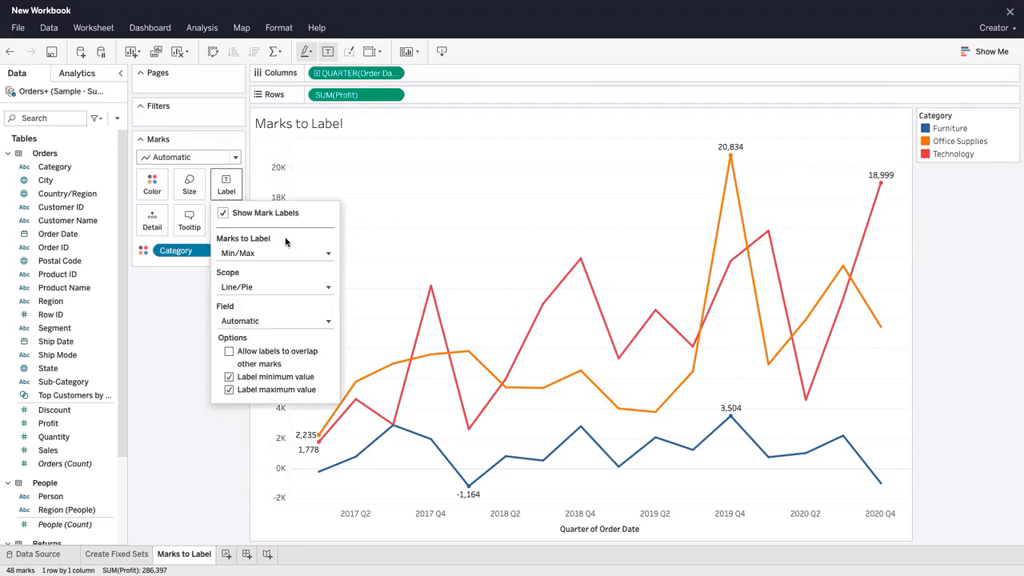
left_click(276, 253)
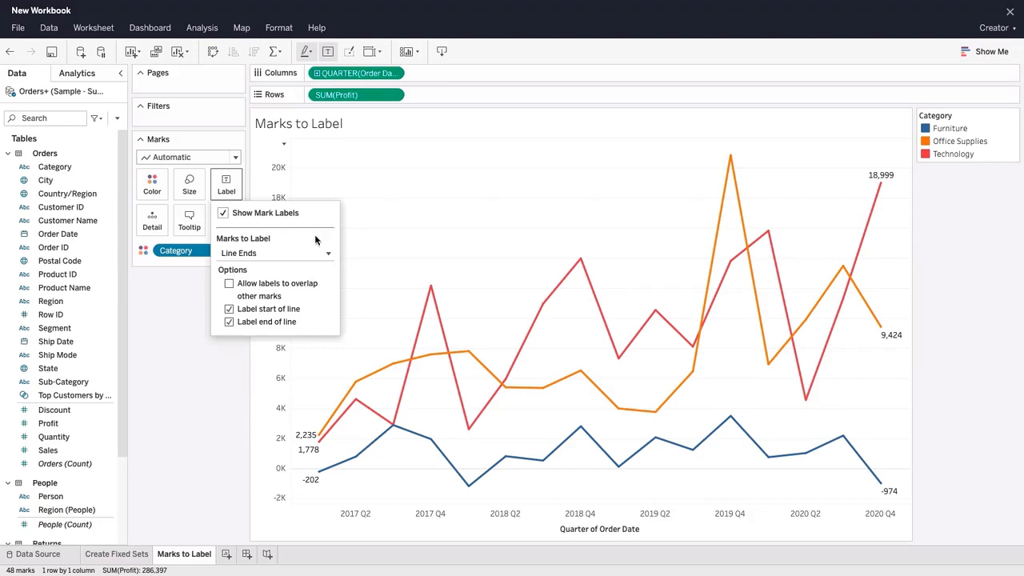
left_click(275, 253)
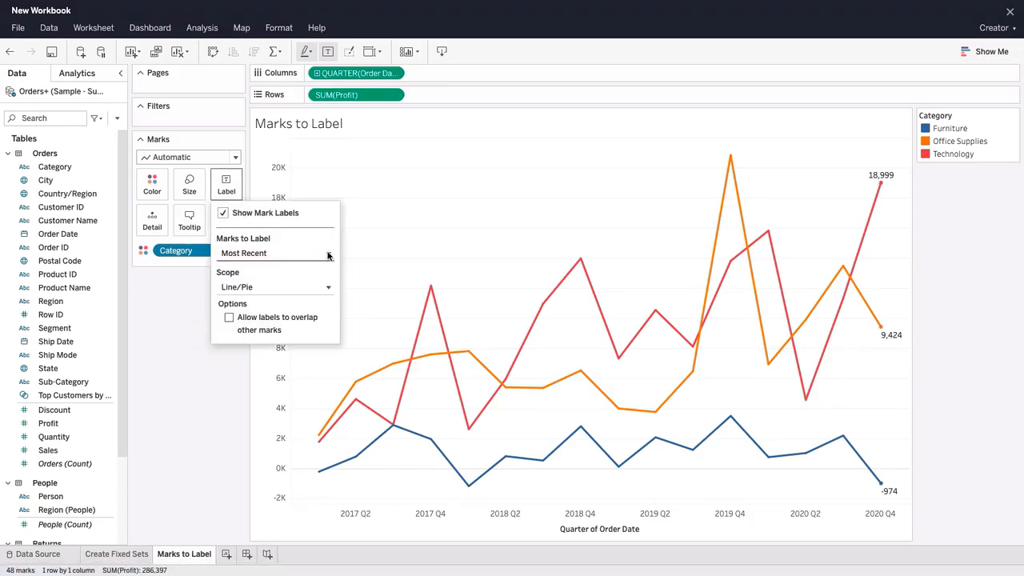
- Switch to the Highlight Actions and Apply Filter to Worksheets dashboard
left_click(320, 554)
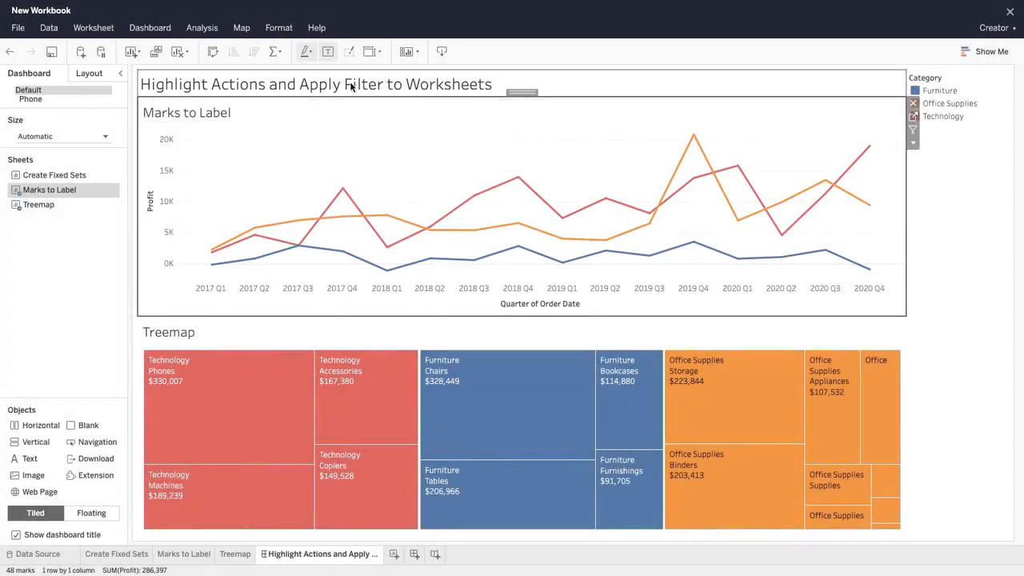
- Add a Highlight action from Marks to Label targeting only the Treemap, triggered on select
left_click(151, 27)
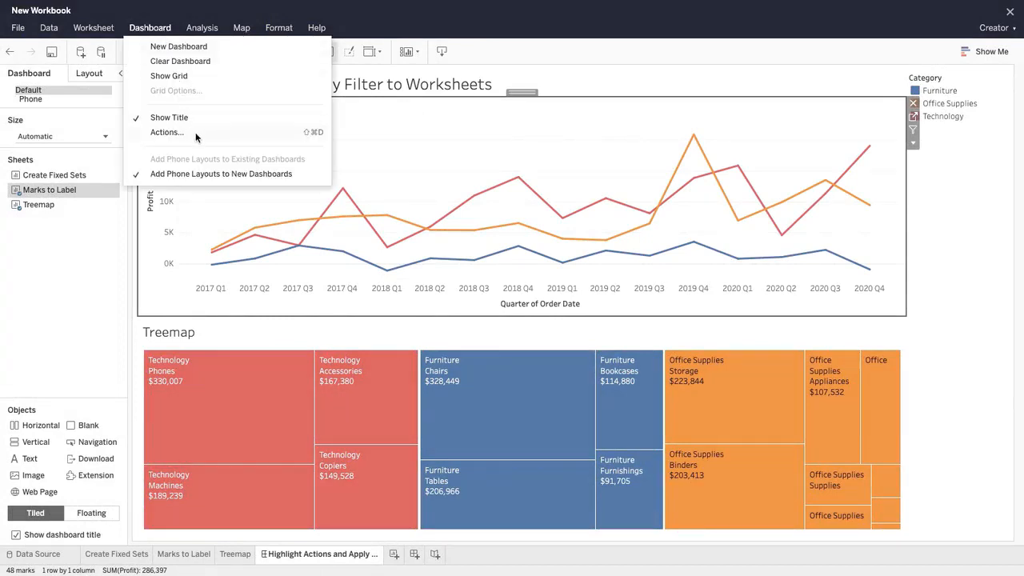
left_click(166, 132)
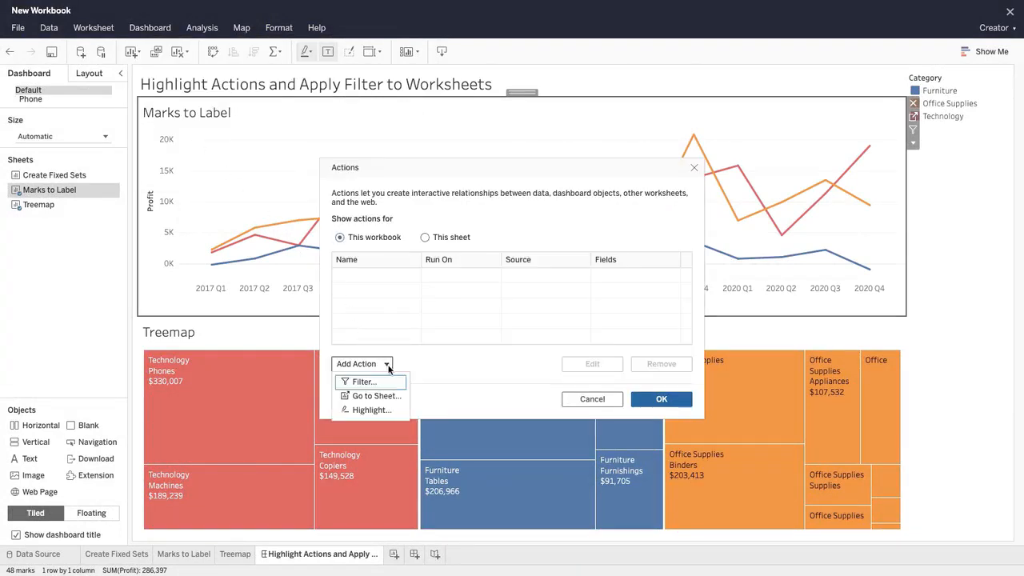
left_click(371, 410)
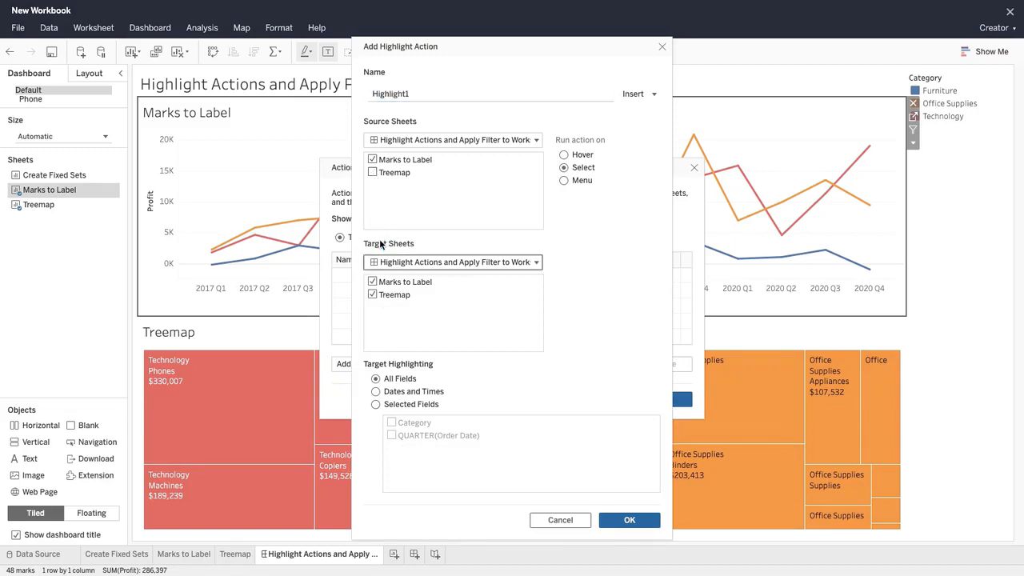
left_click(371, 282)
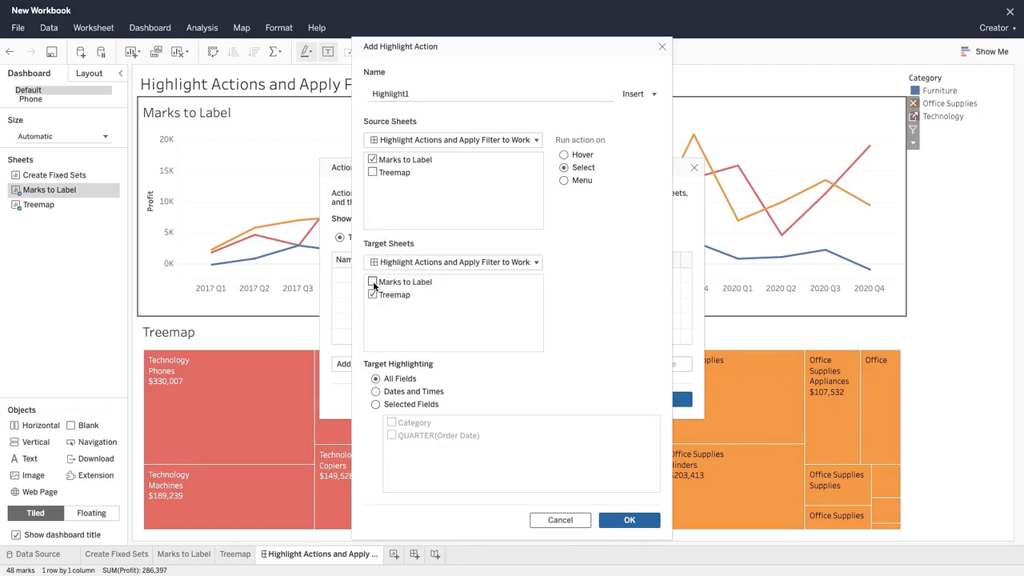
left_click(371, 281)
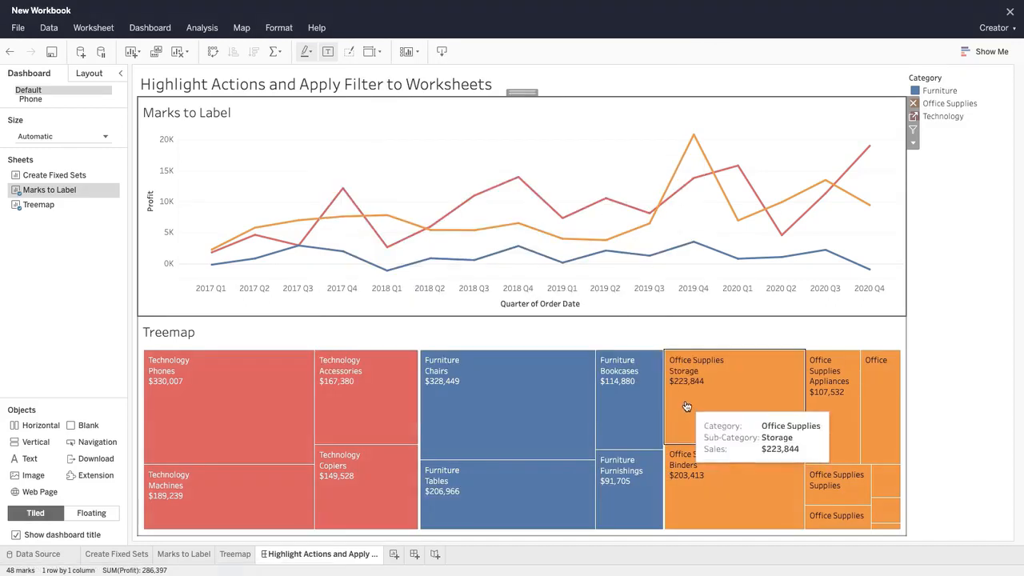
left_click(518, 178)
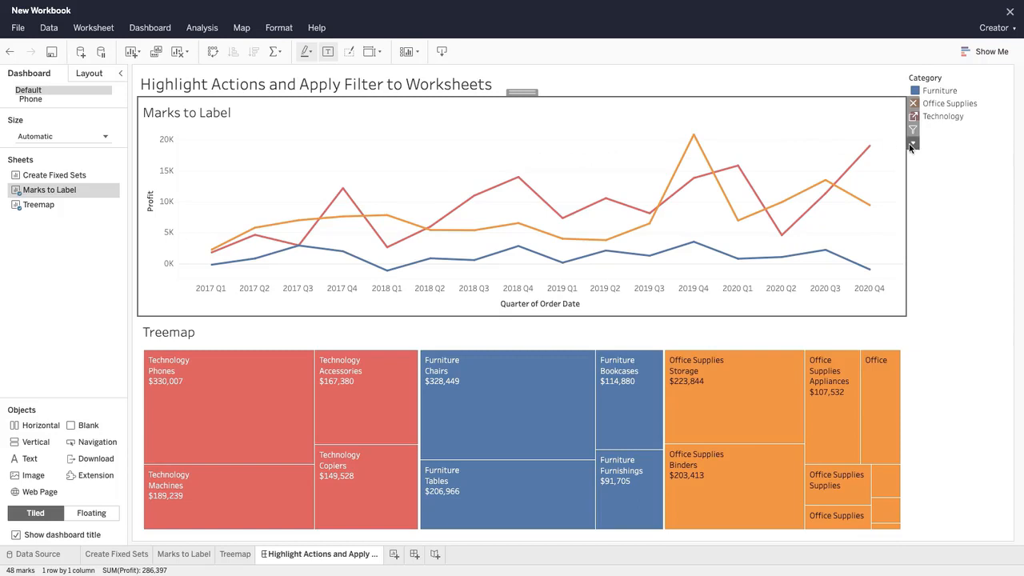
- Apply the Category filter to Selected Worksheets including the Treemap, testing with Furniture only
left_click(913, 144)
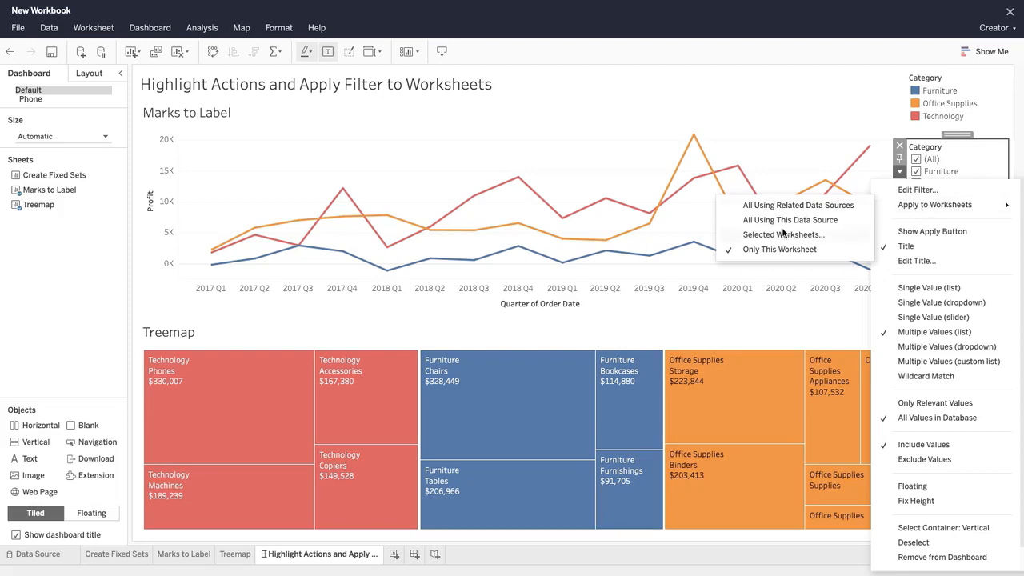
left_click(785, 233)
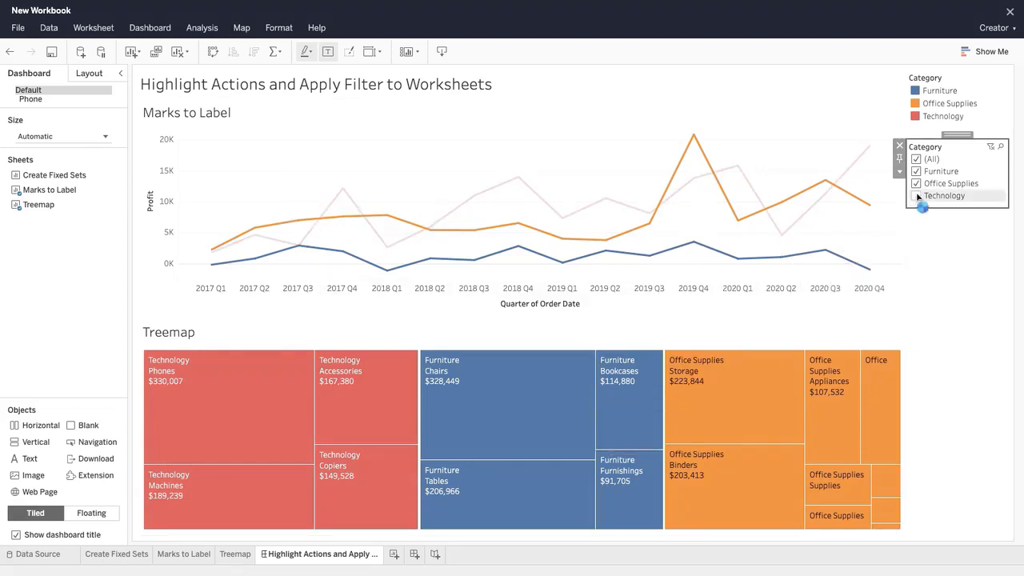
left_click(917, 195)
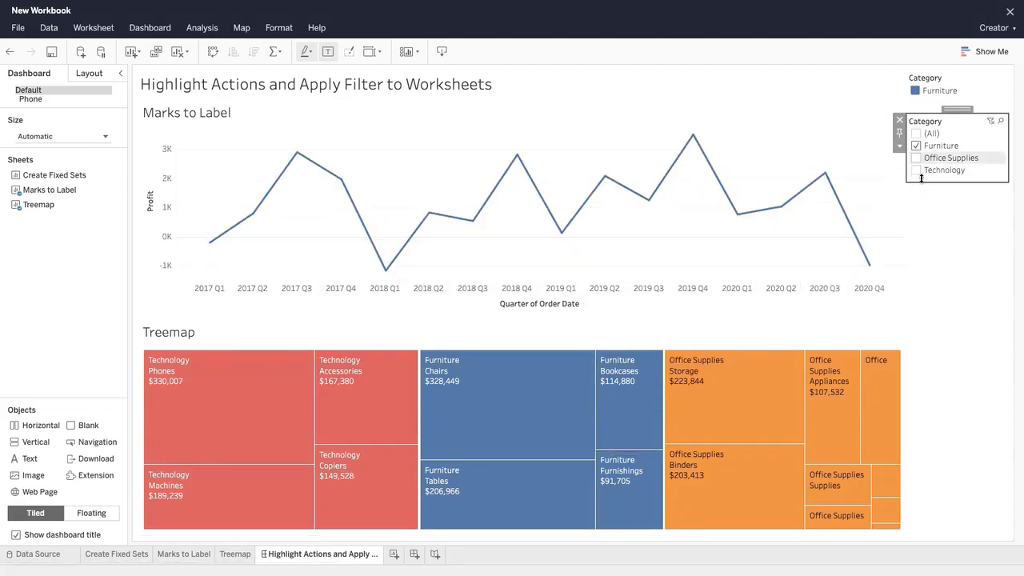
left_click(917, 158)
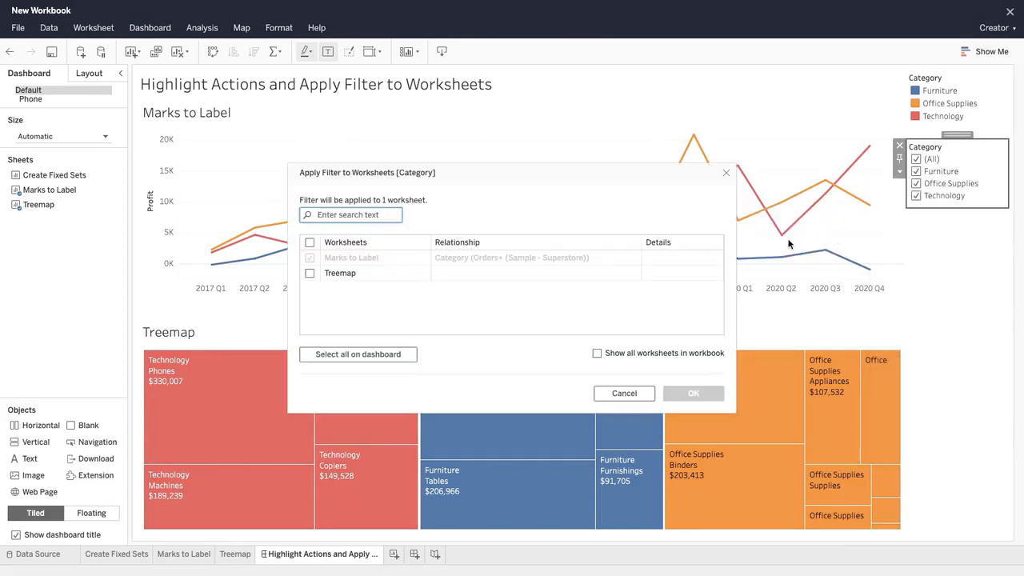
left_click(311, 272)
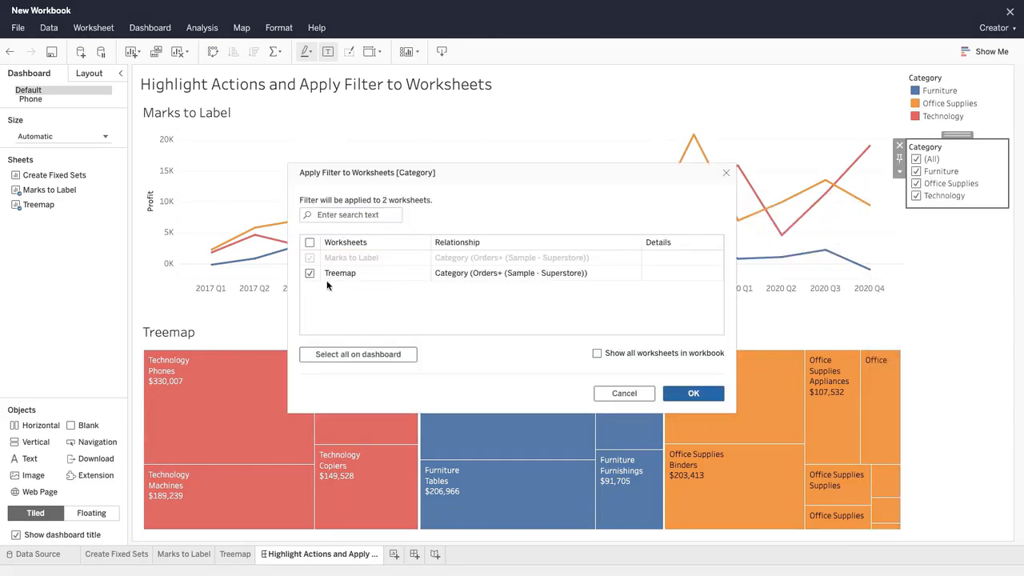
left_click(694, 394)
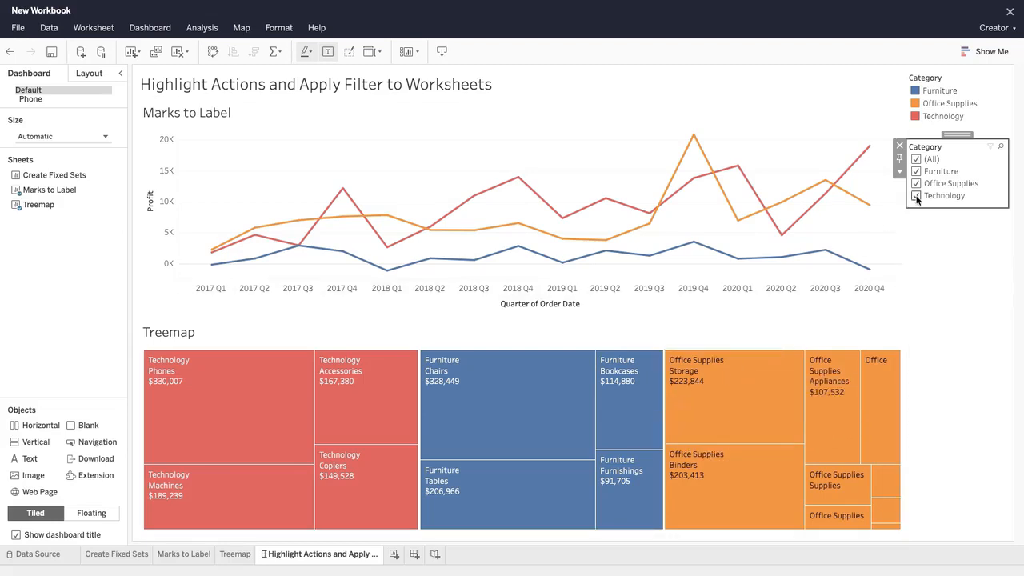
- Test the filter by removing Office Supplies, then show all categories again
left_click(917, 195)
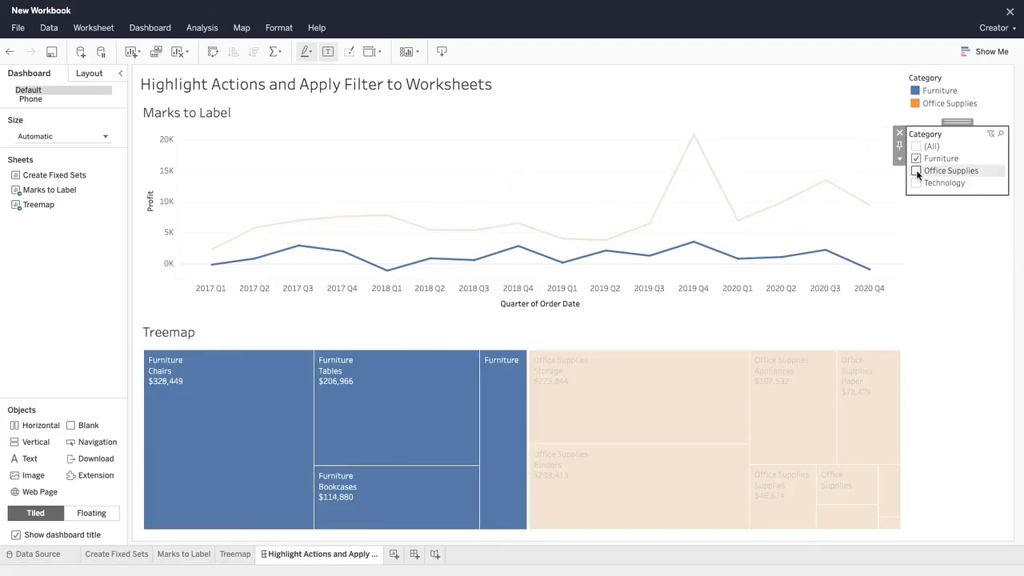
left_click(917, 182)
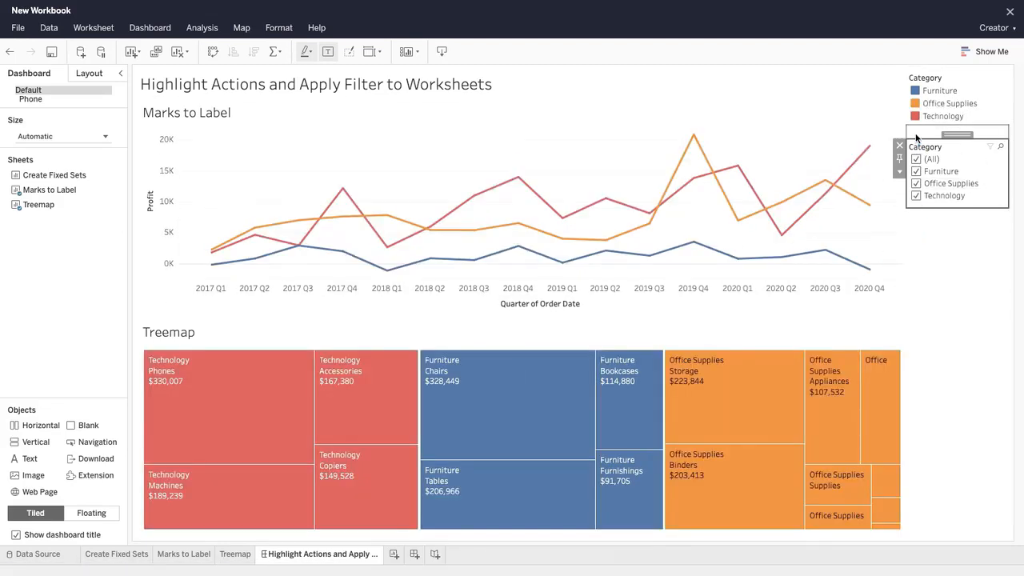